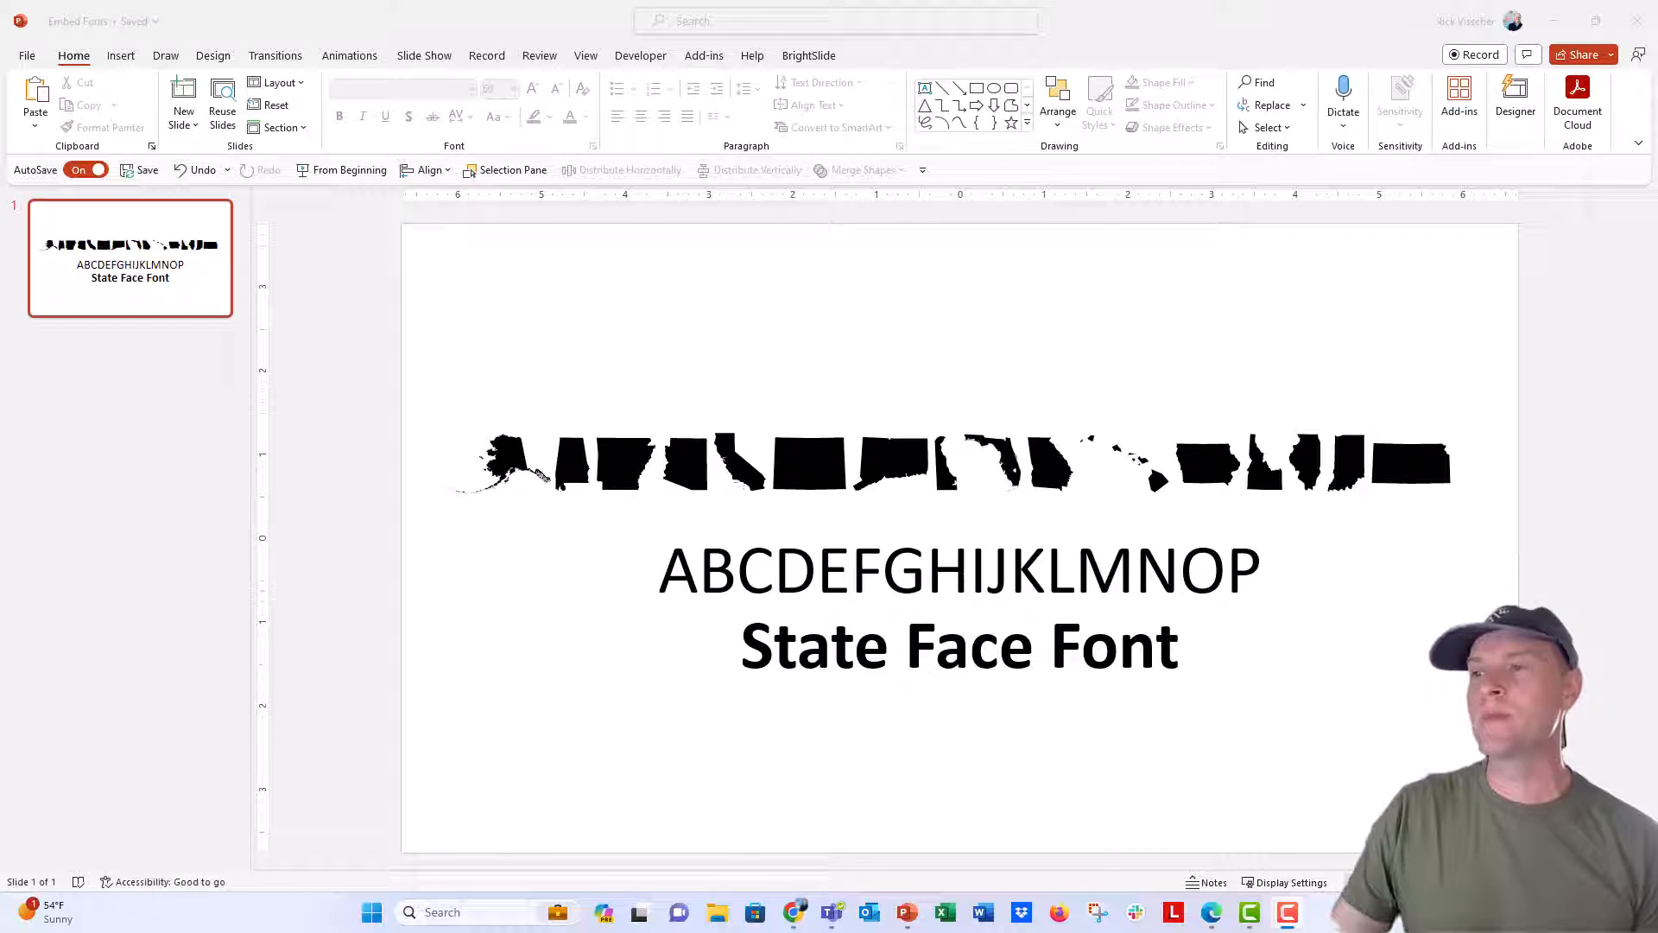
# Select the line of state-shape icons to confirm its font is StateFace.
pyautogui.click(676, 455)
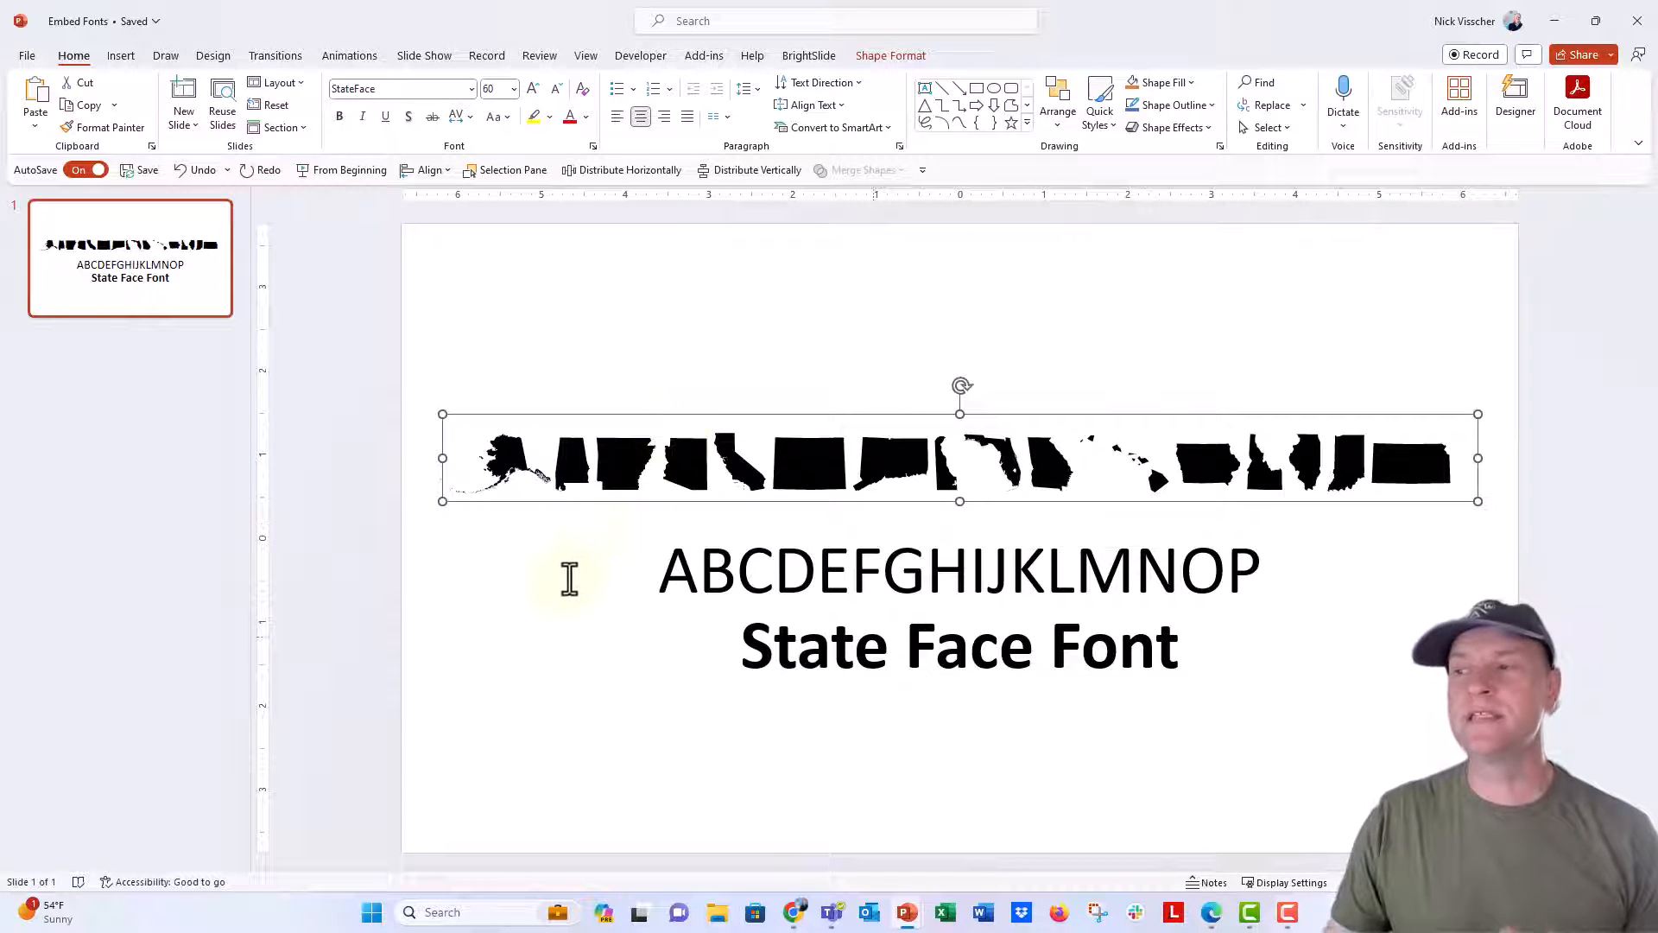
pyautogui.moveTo(560, 609)
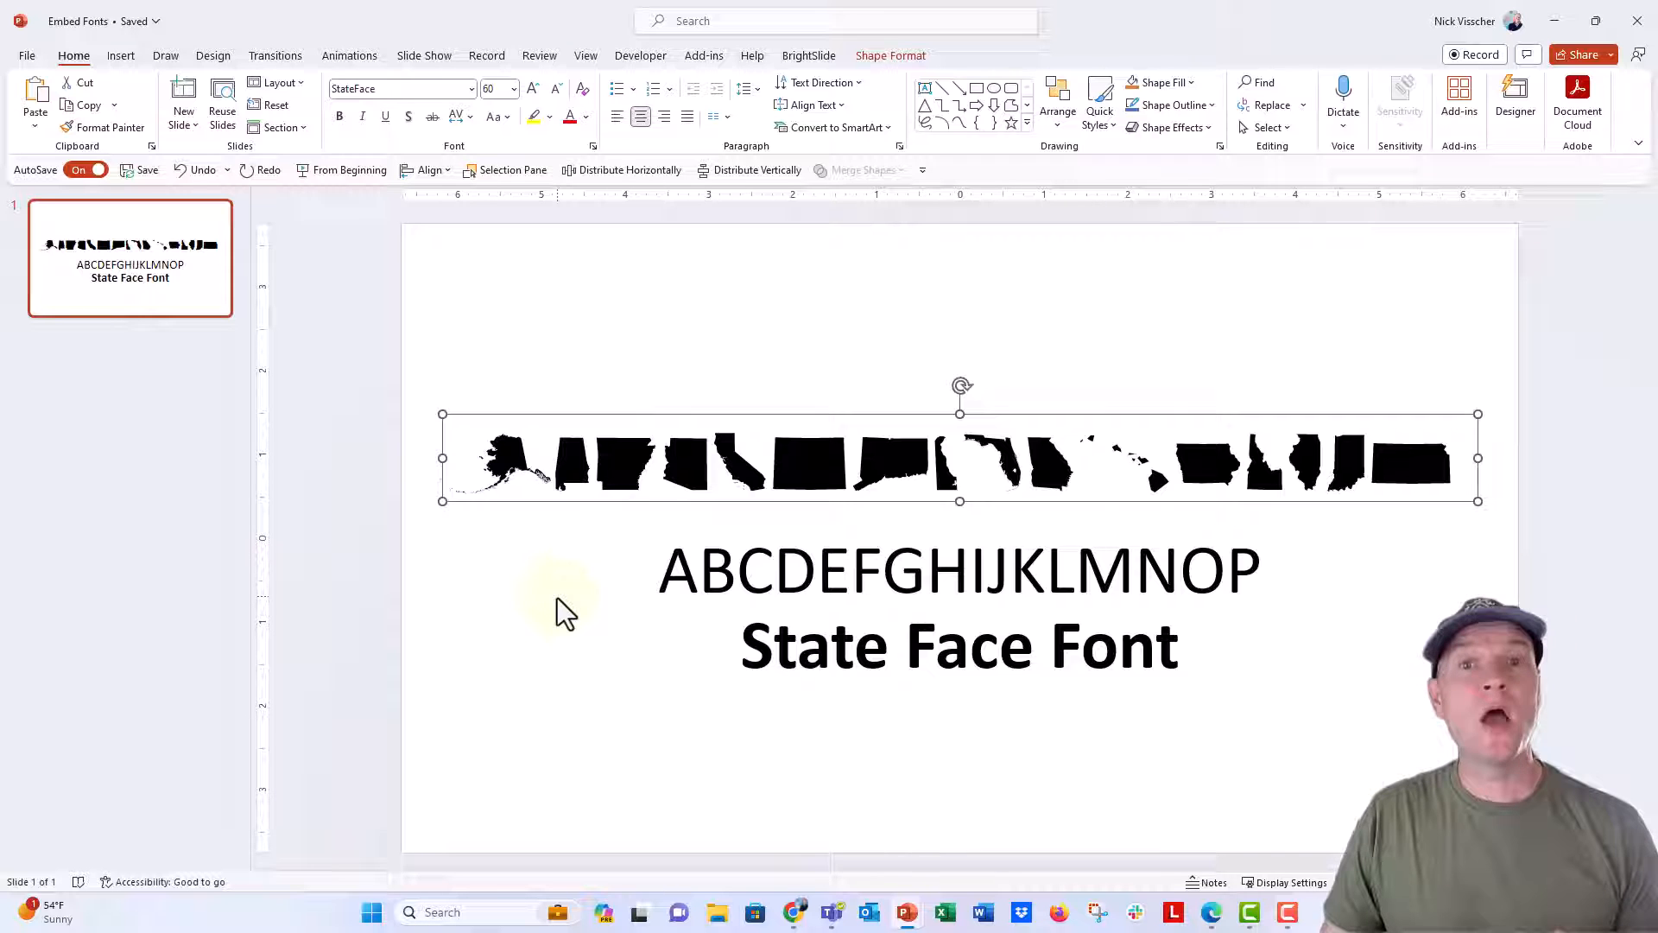
pyautogui.moveTo(522, 520)
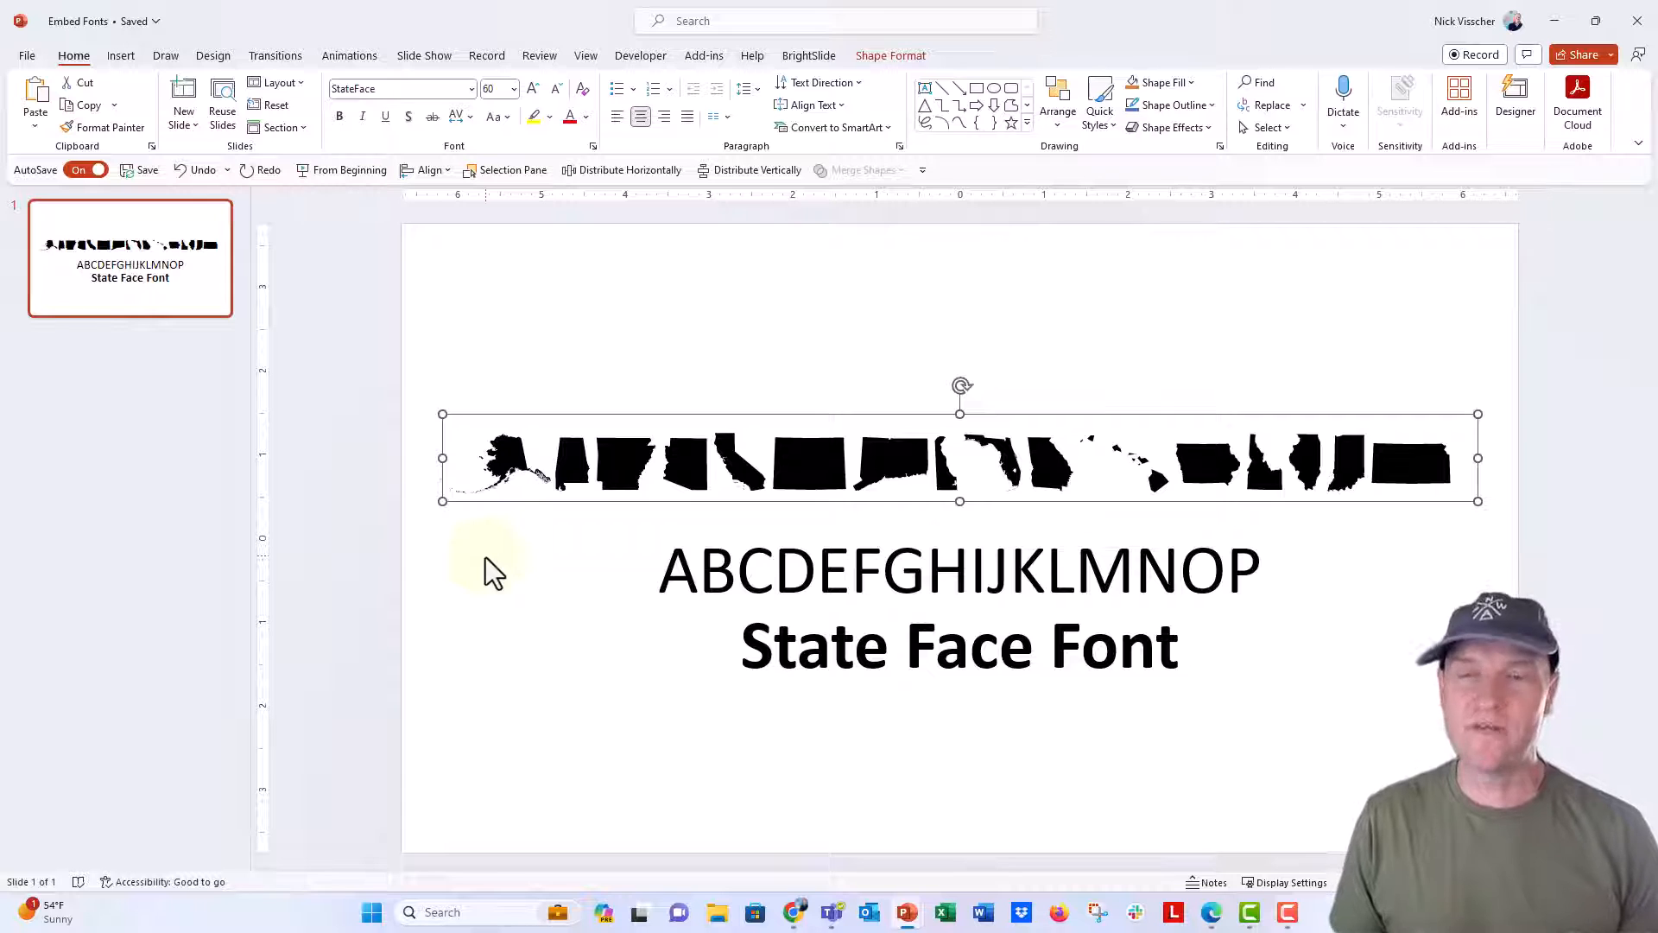
pyautogui.moveTo(443, 510)
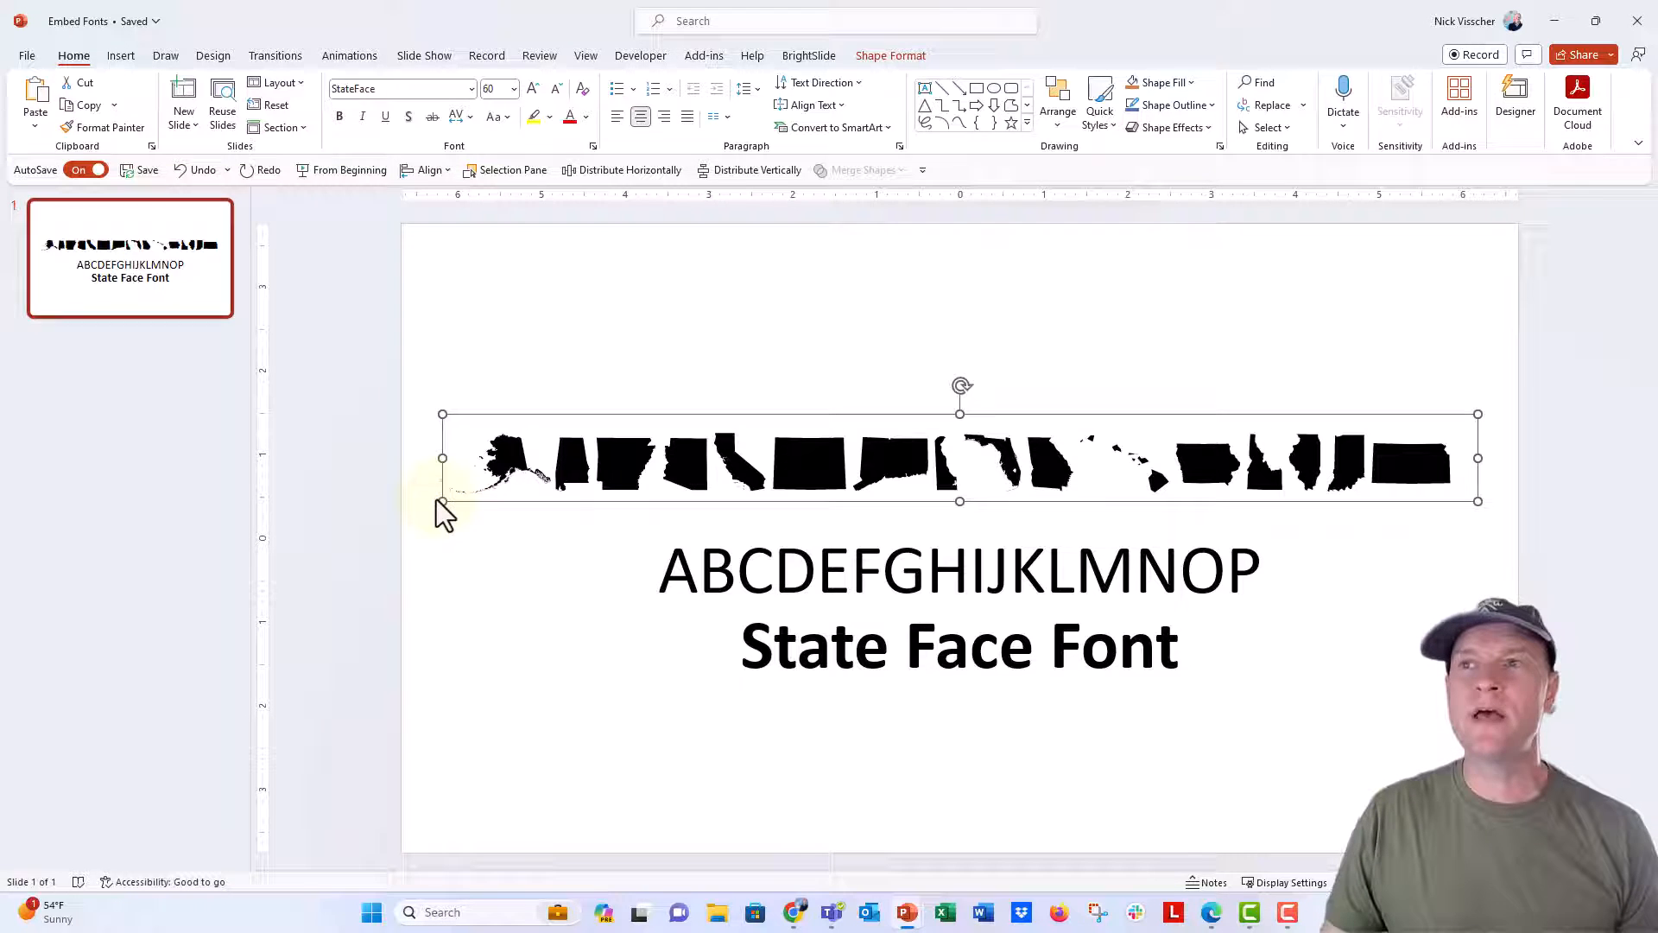
# In the Save options, turn on 'Embed fonts in the file' with 'Embed all characters'.
pyautogui.click(34, 56)
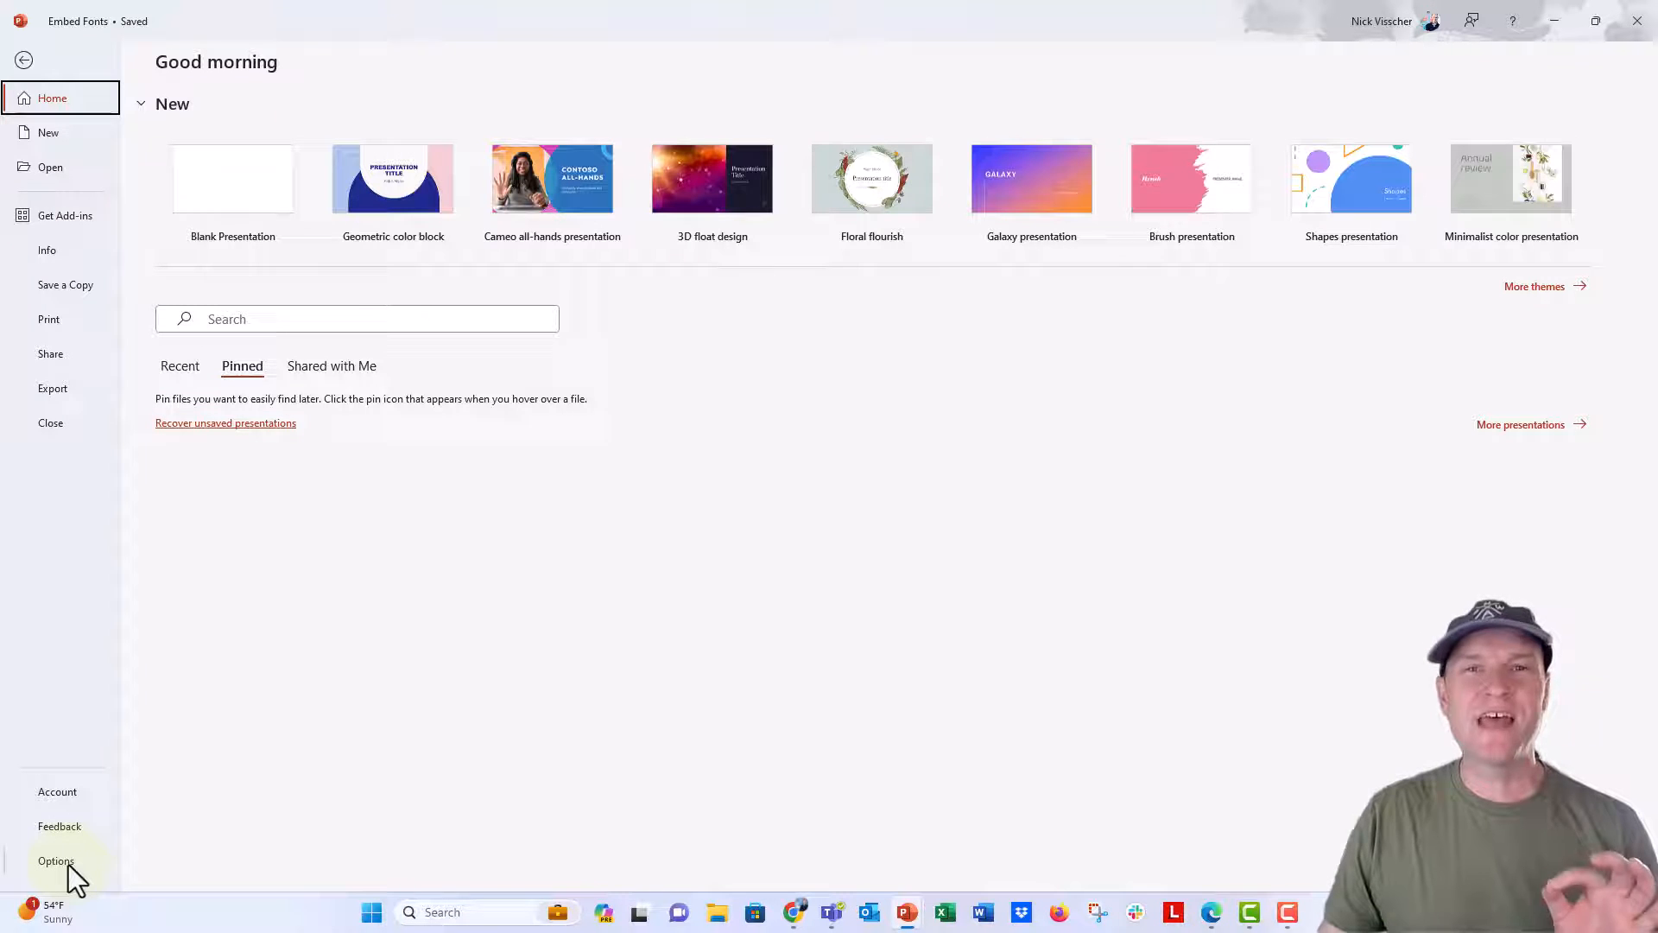
pyautogui.click(54, 860)
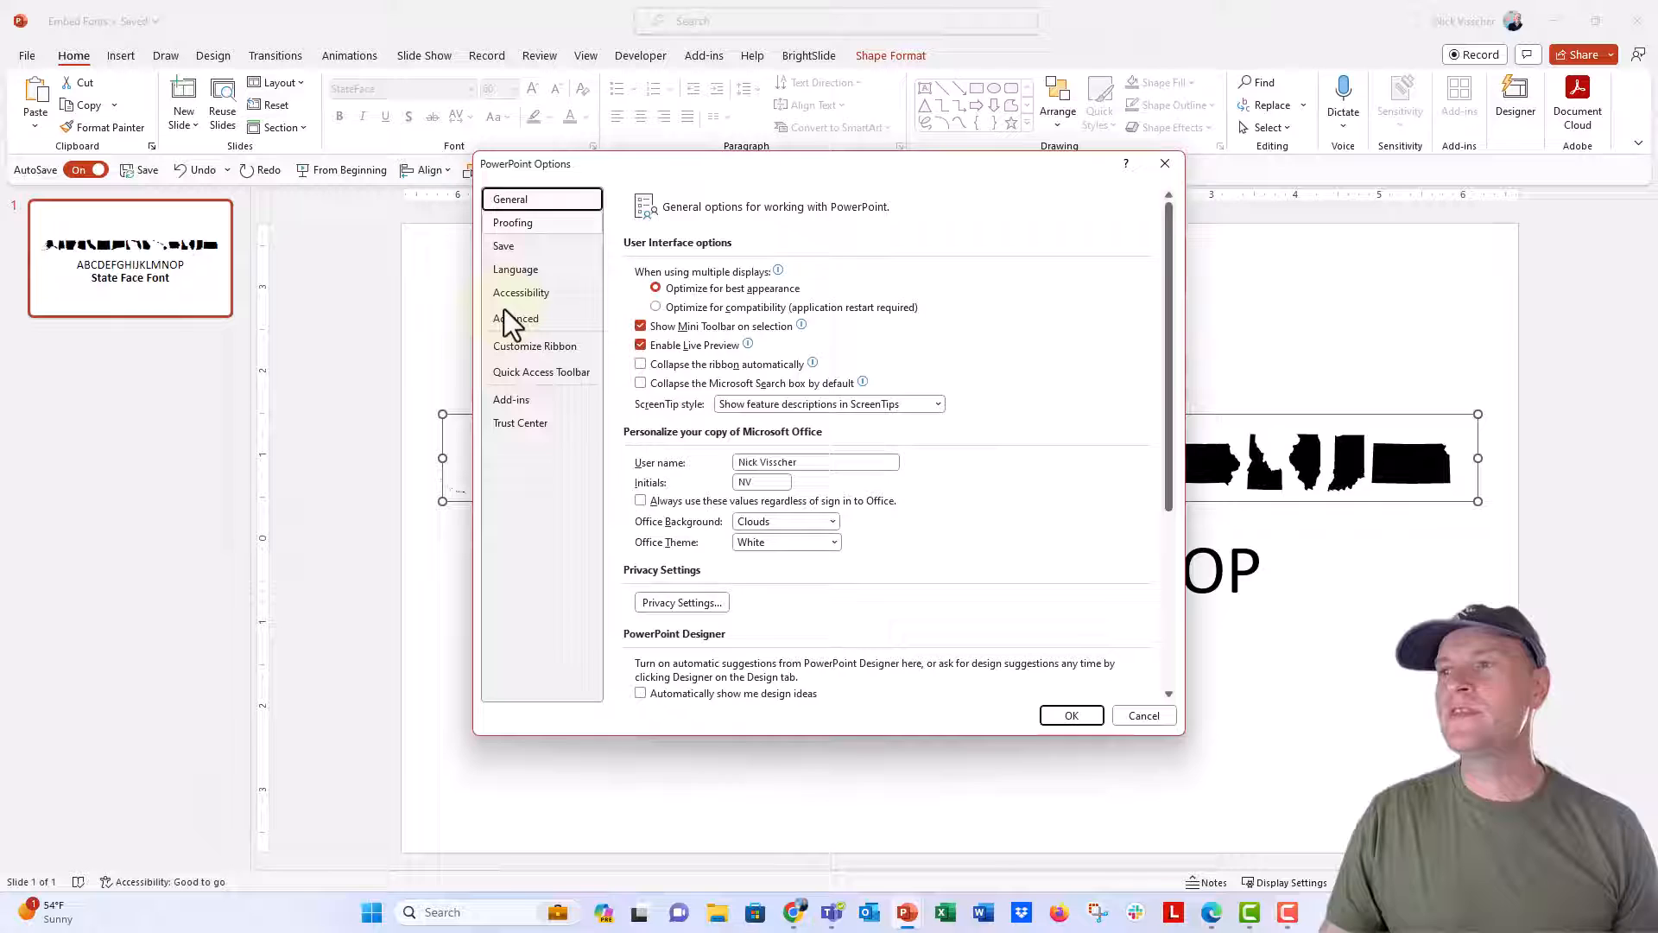
pyautogui.click(503, 246)
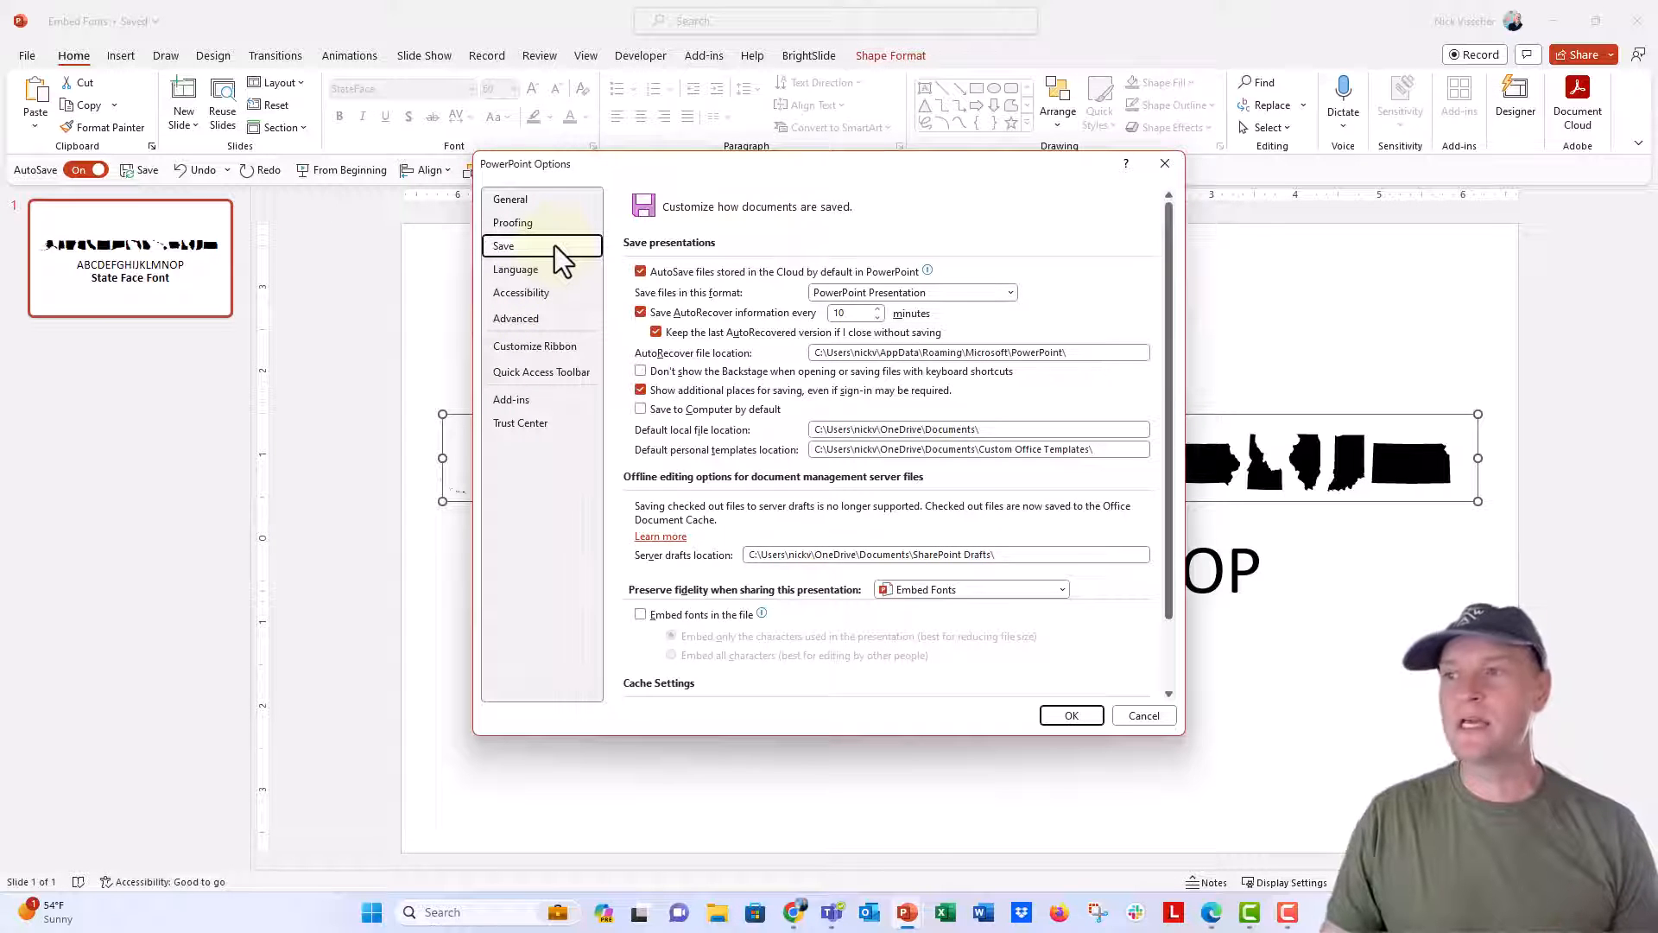
pyautogui.scroll(-3)
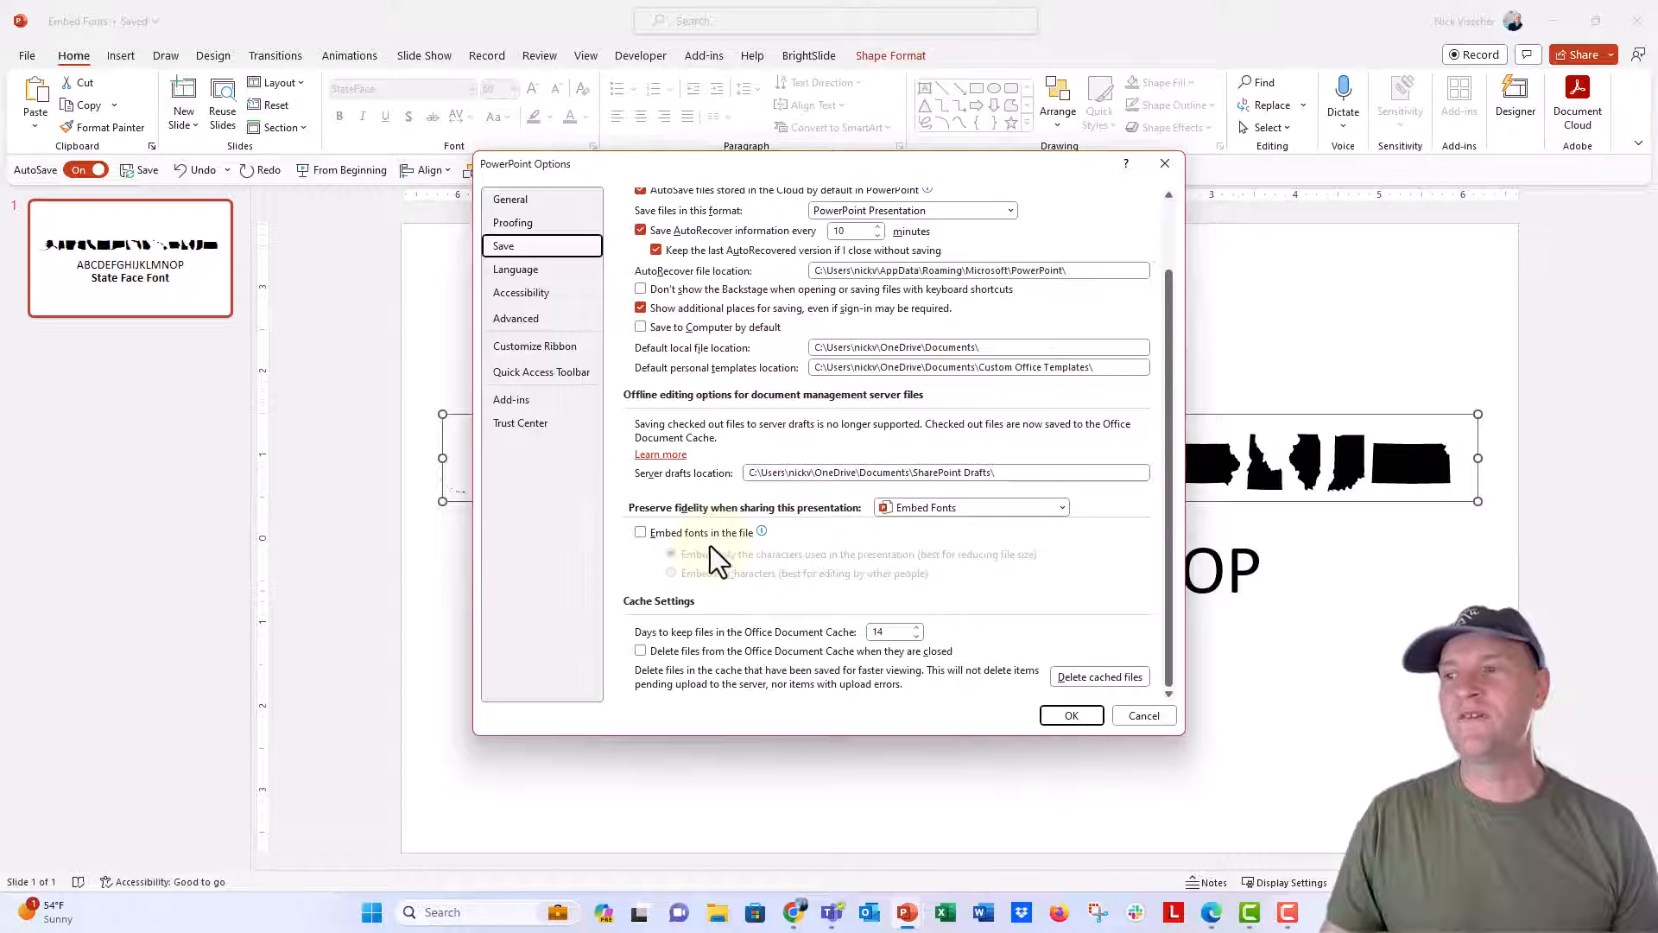
pyautogui.click(640, 532)
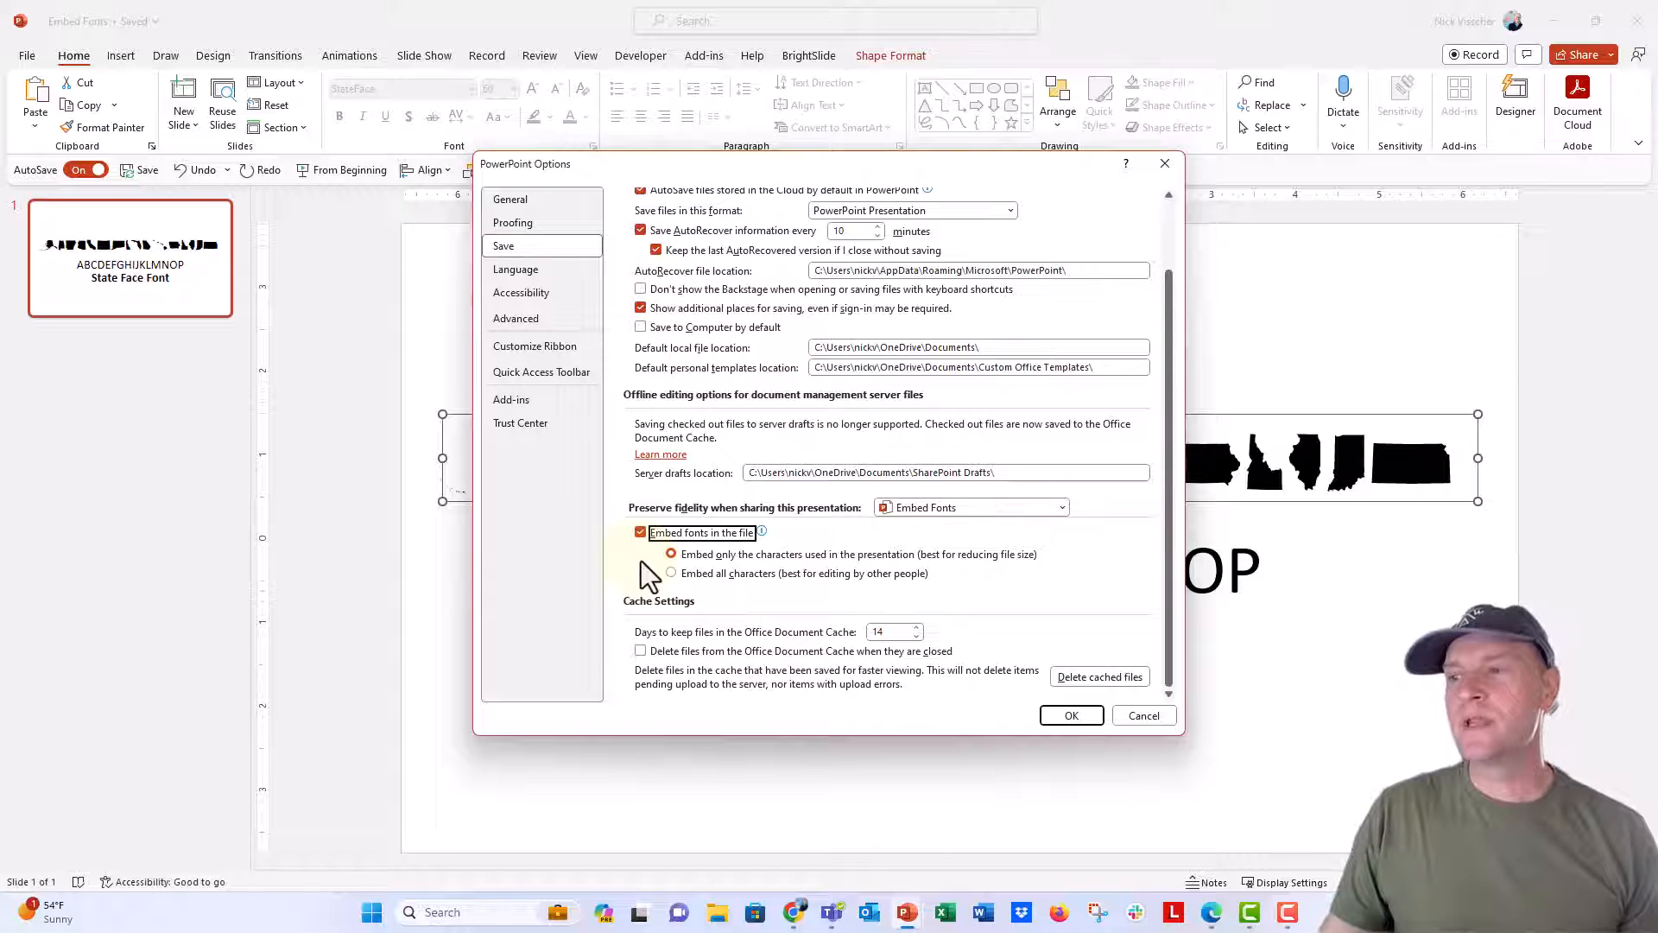
pyautogui.click(670, 573)
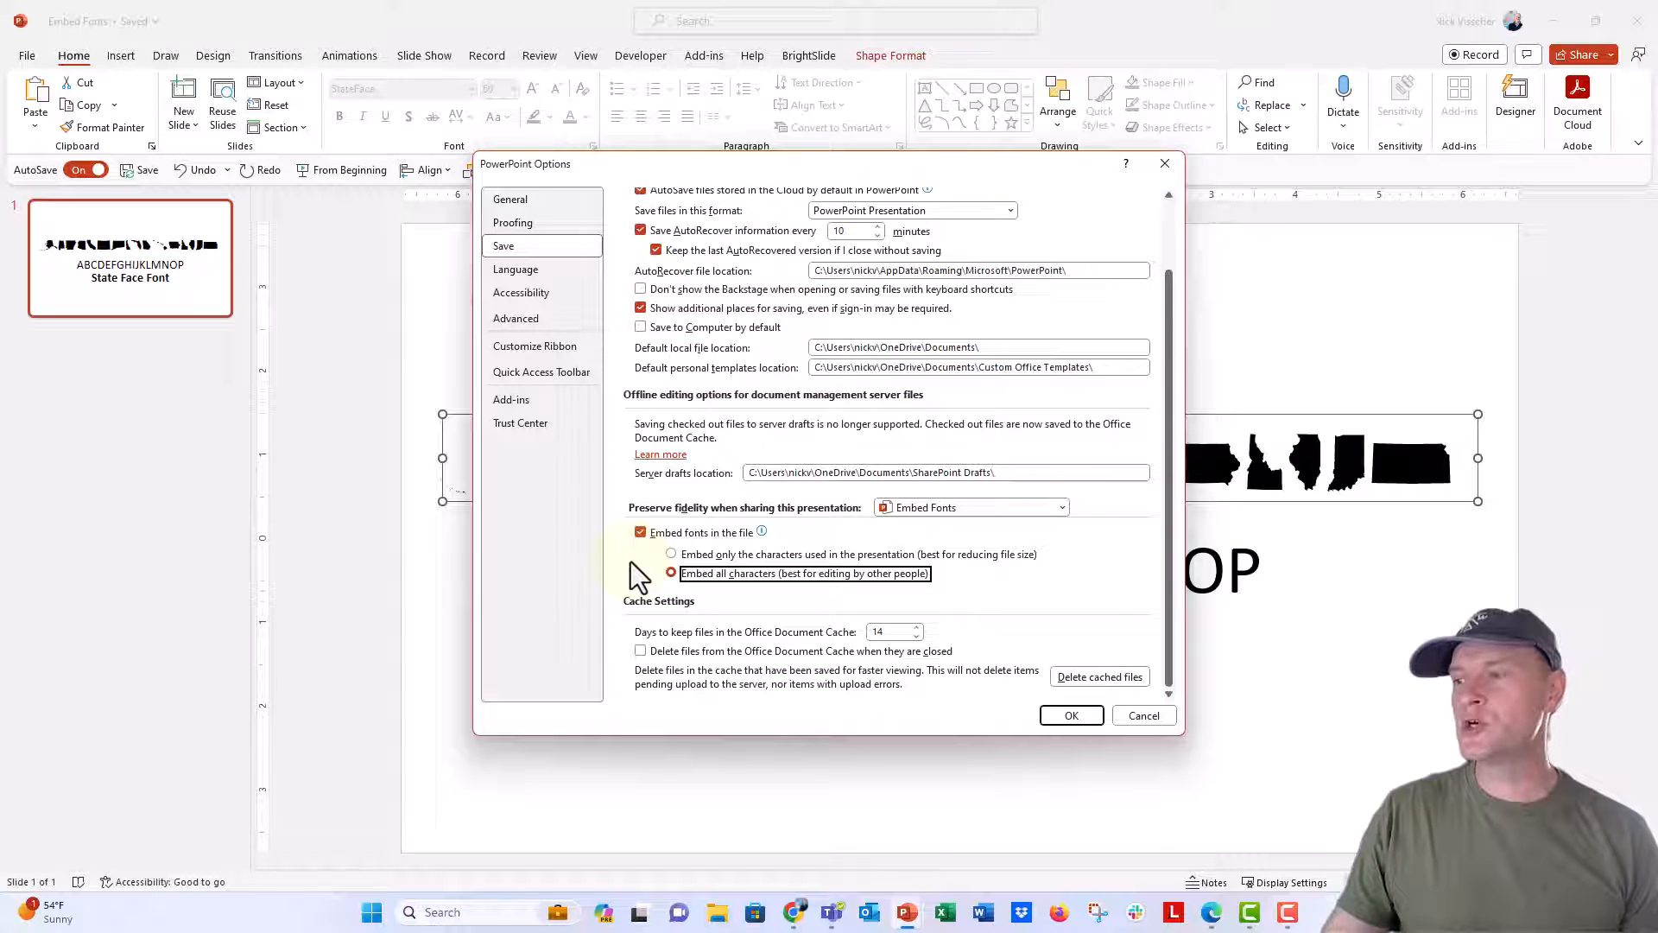
pyautogui.click(1071, 715)
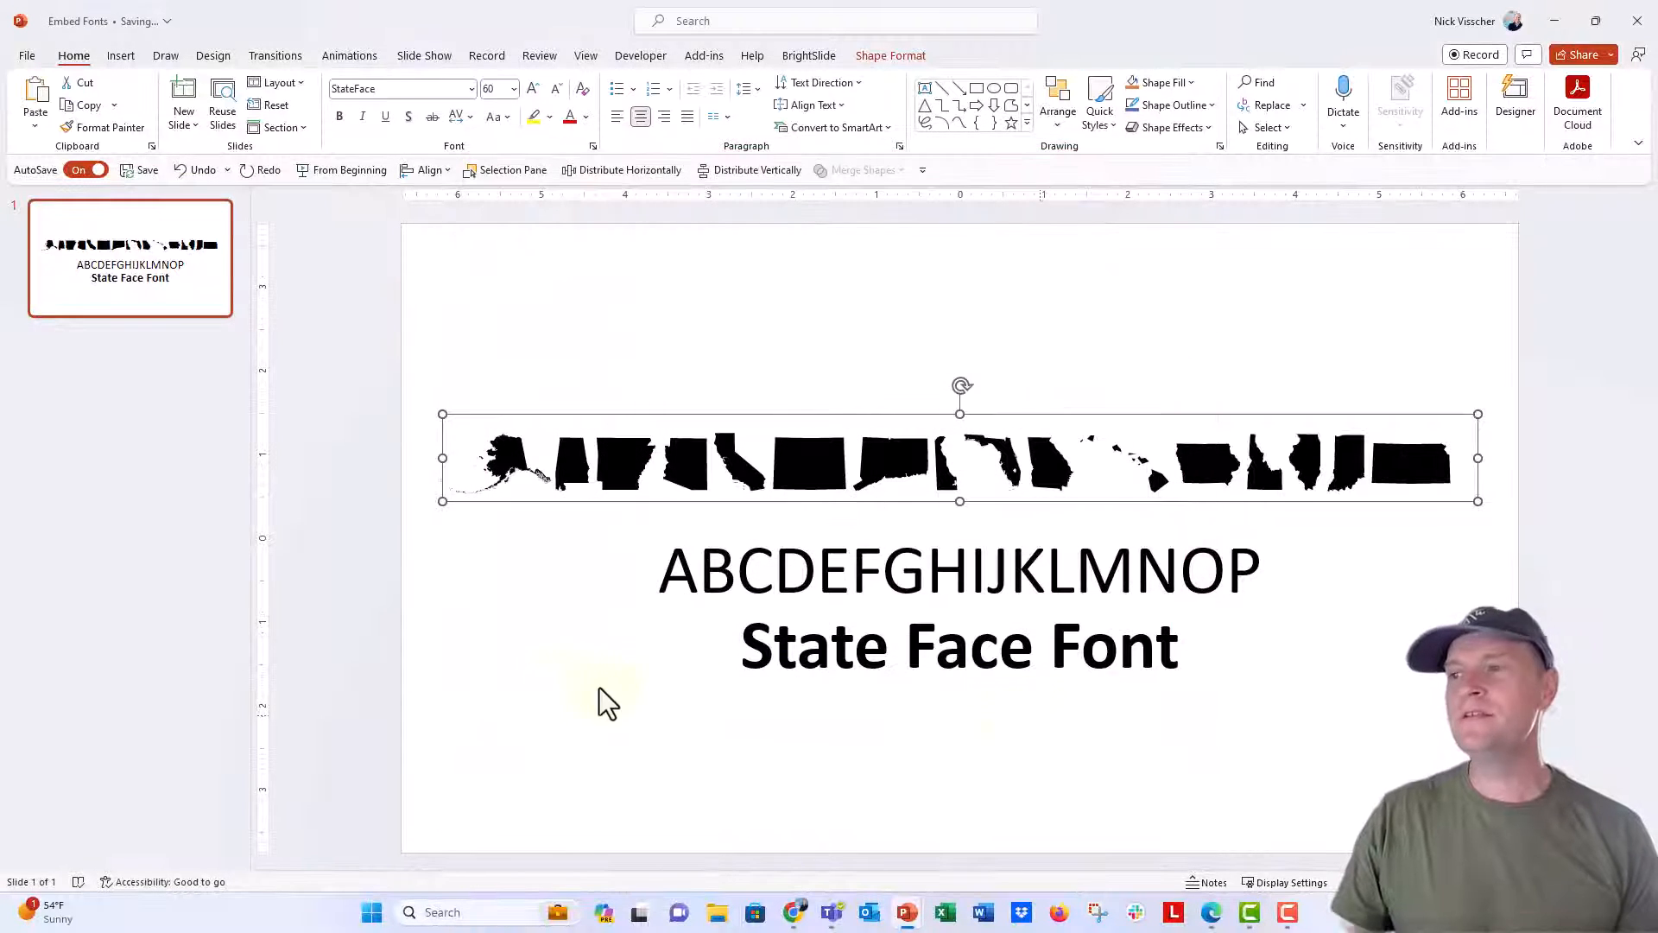
pyautogui.moveTo(557, 698)
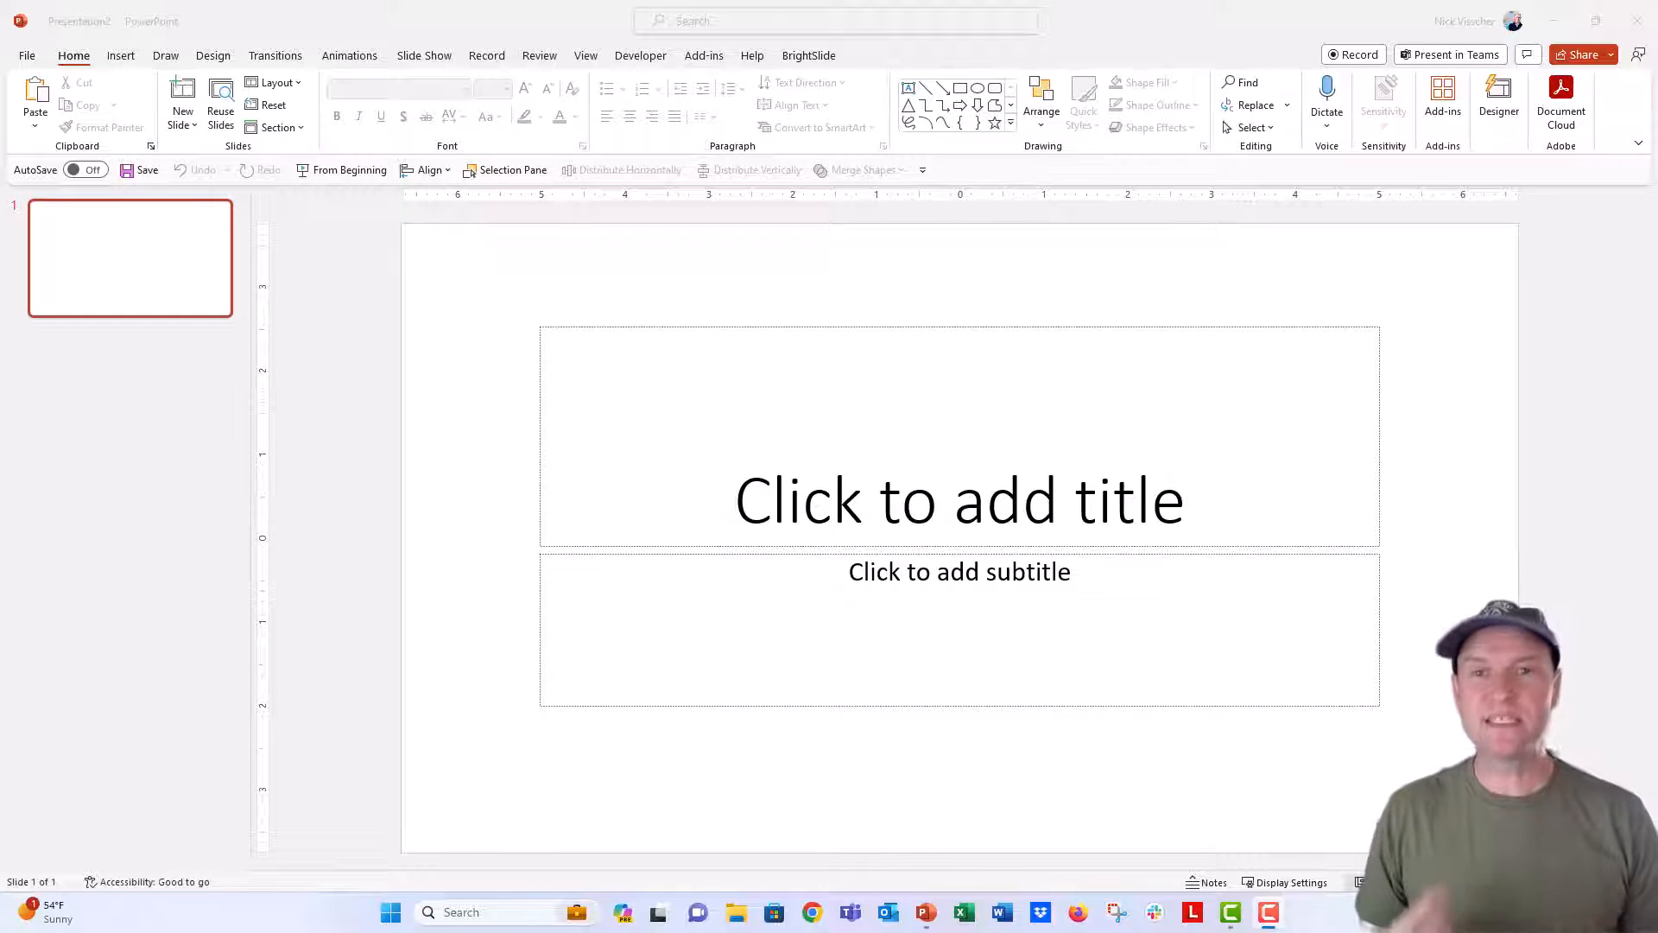
pyautogui.moveTo(487, 381)
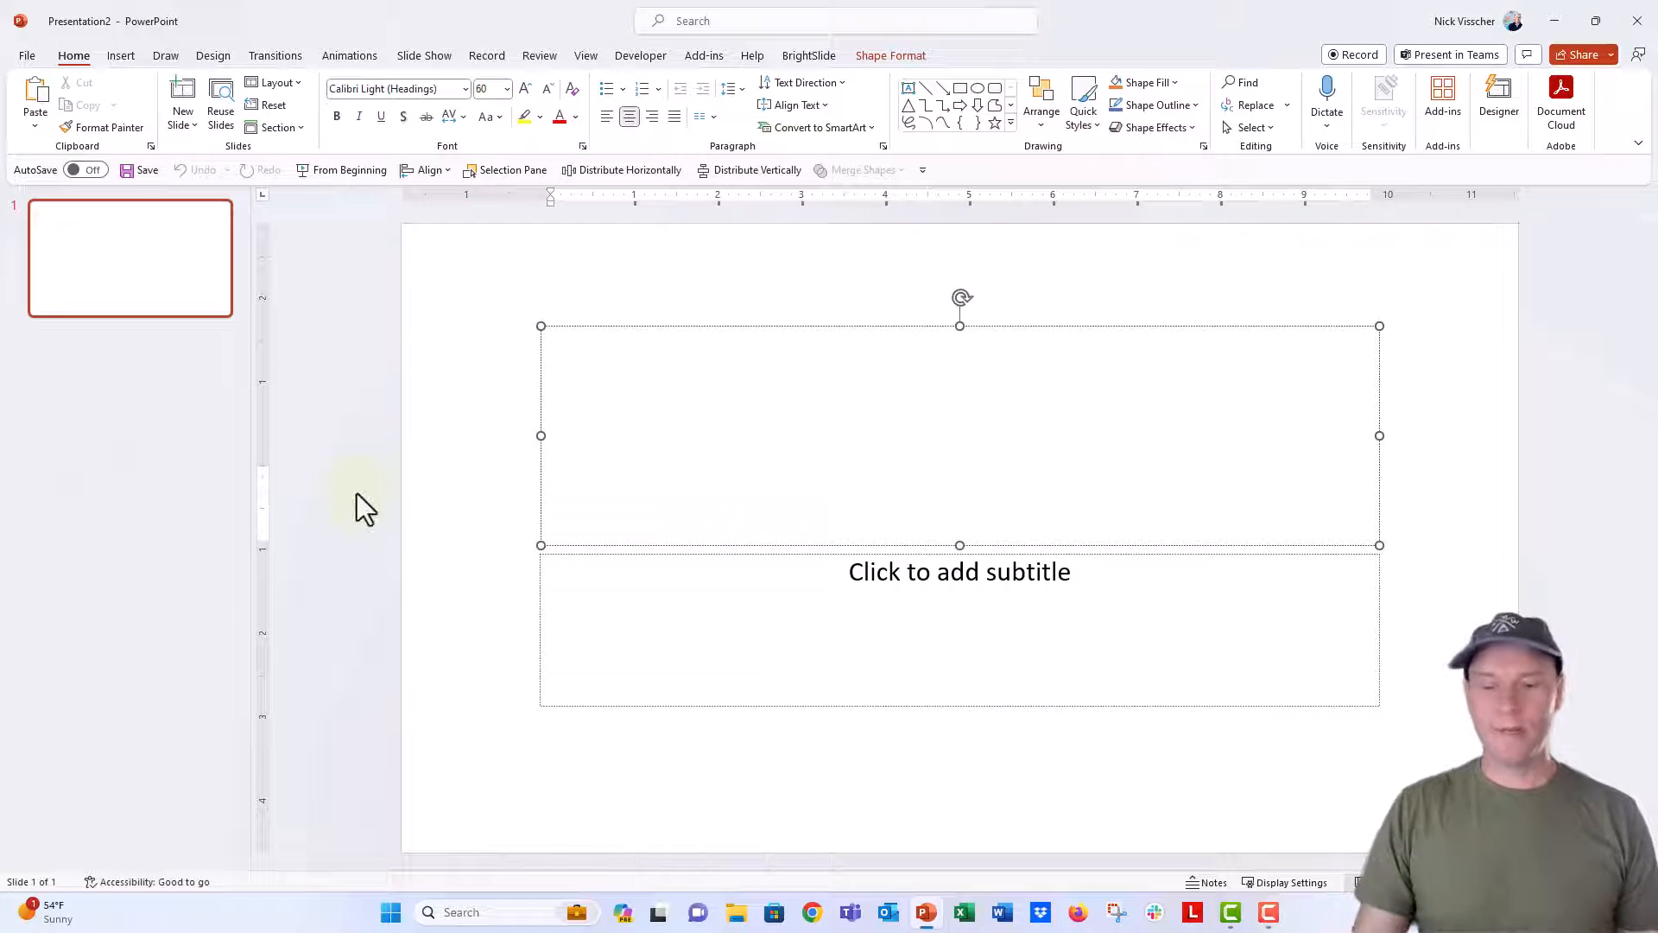
pyautogui.write('ABCDE')
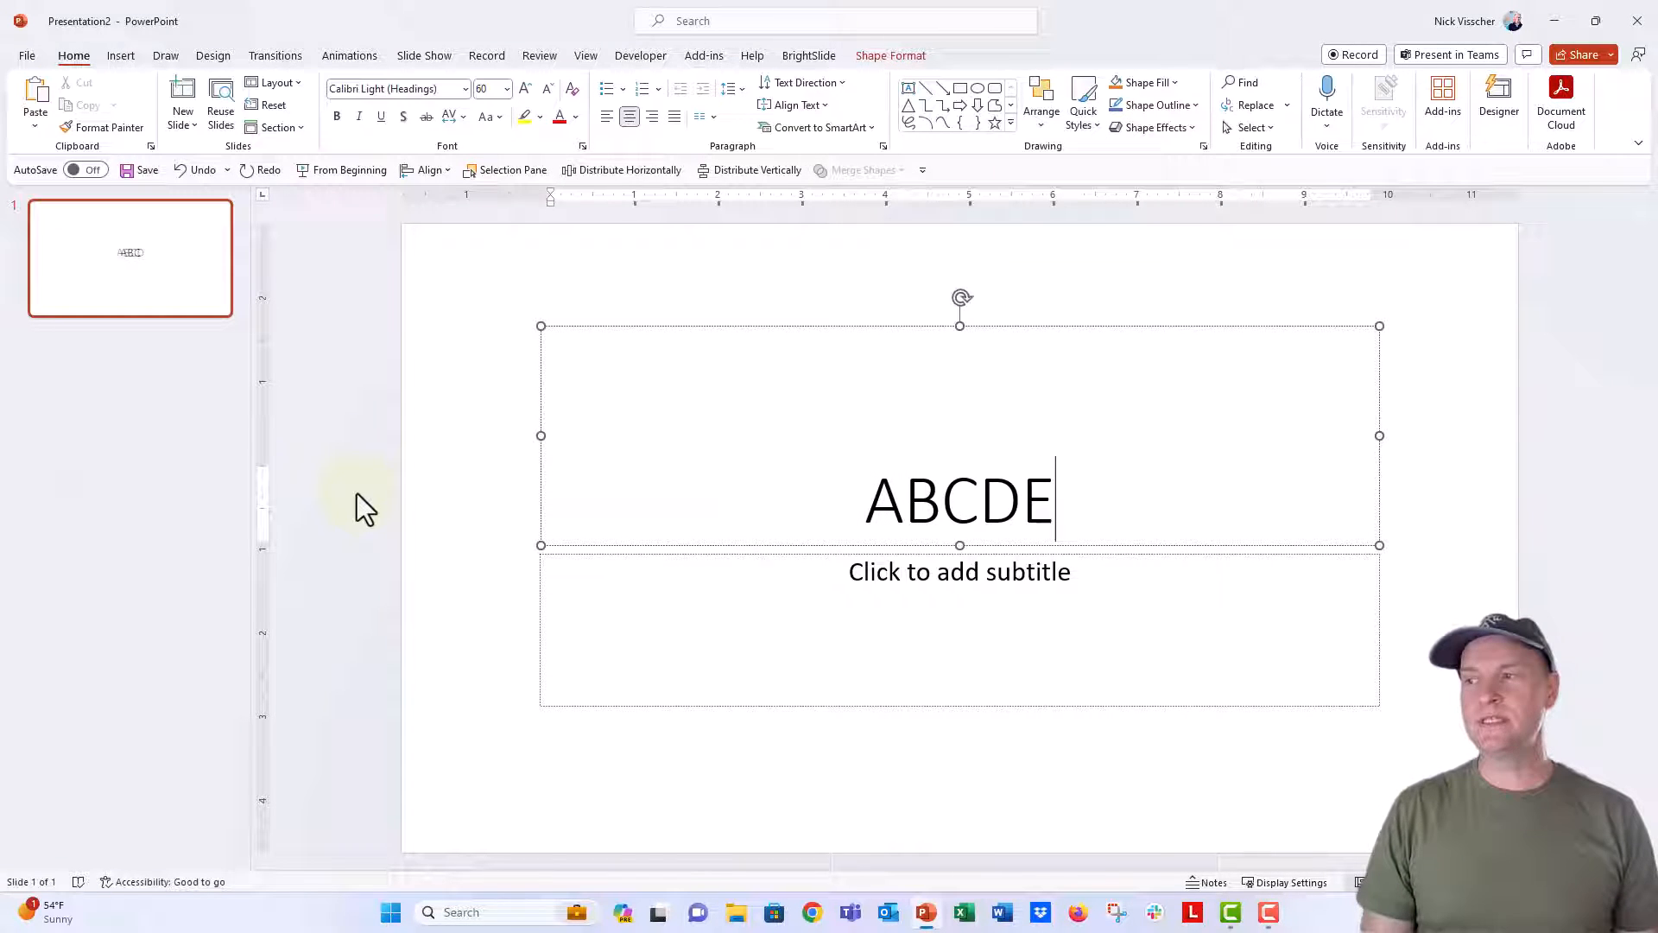
pyautogui.tripleClick(959, 501)
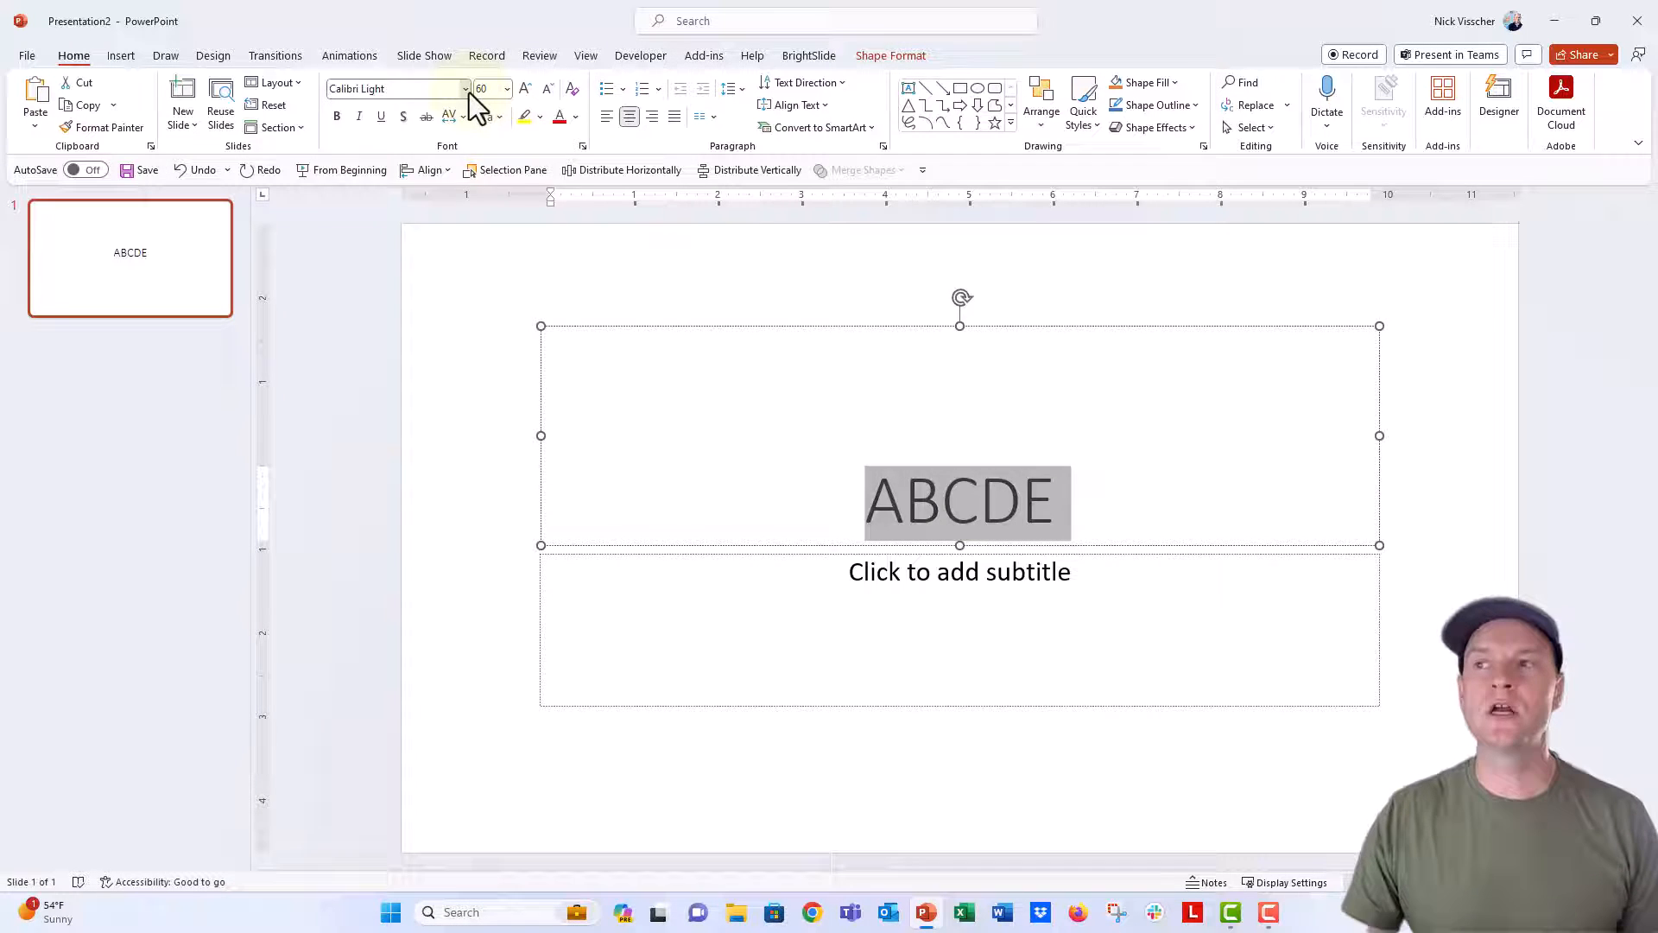
pyautogui.click(465, 89)
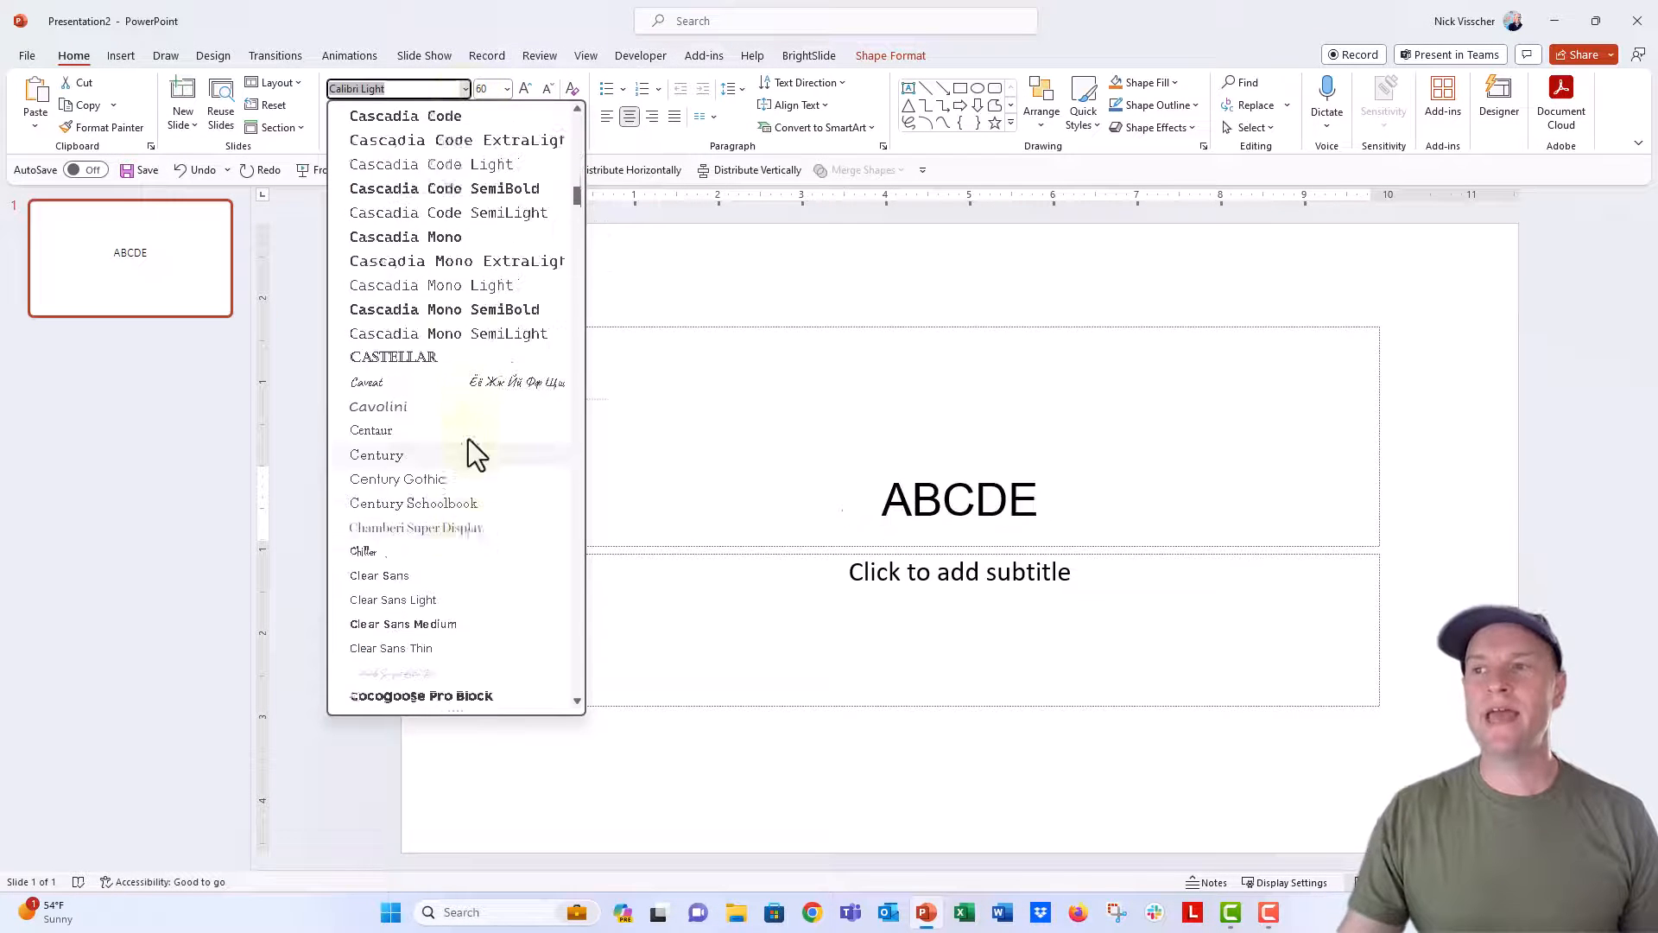
pyautogui.scroll(-3)
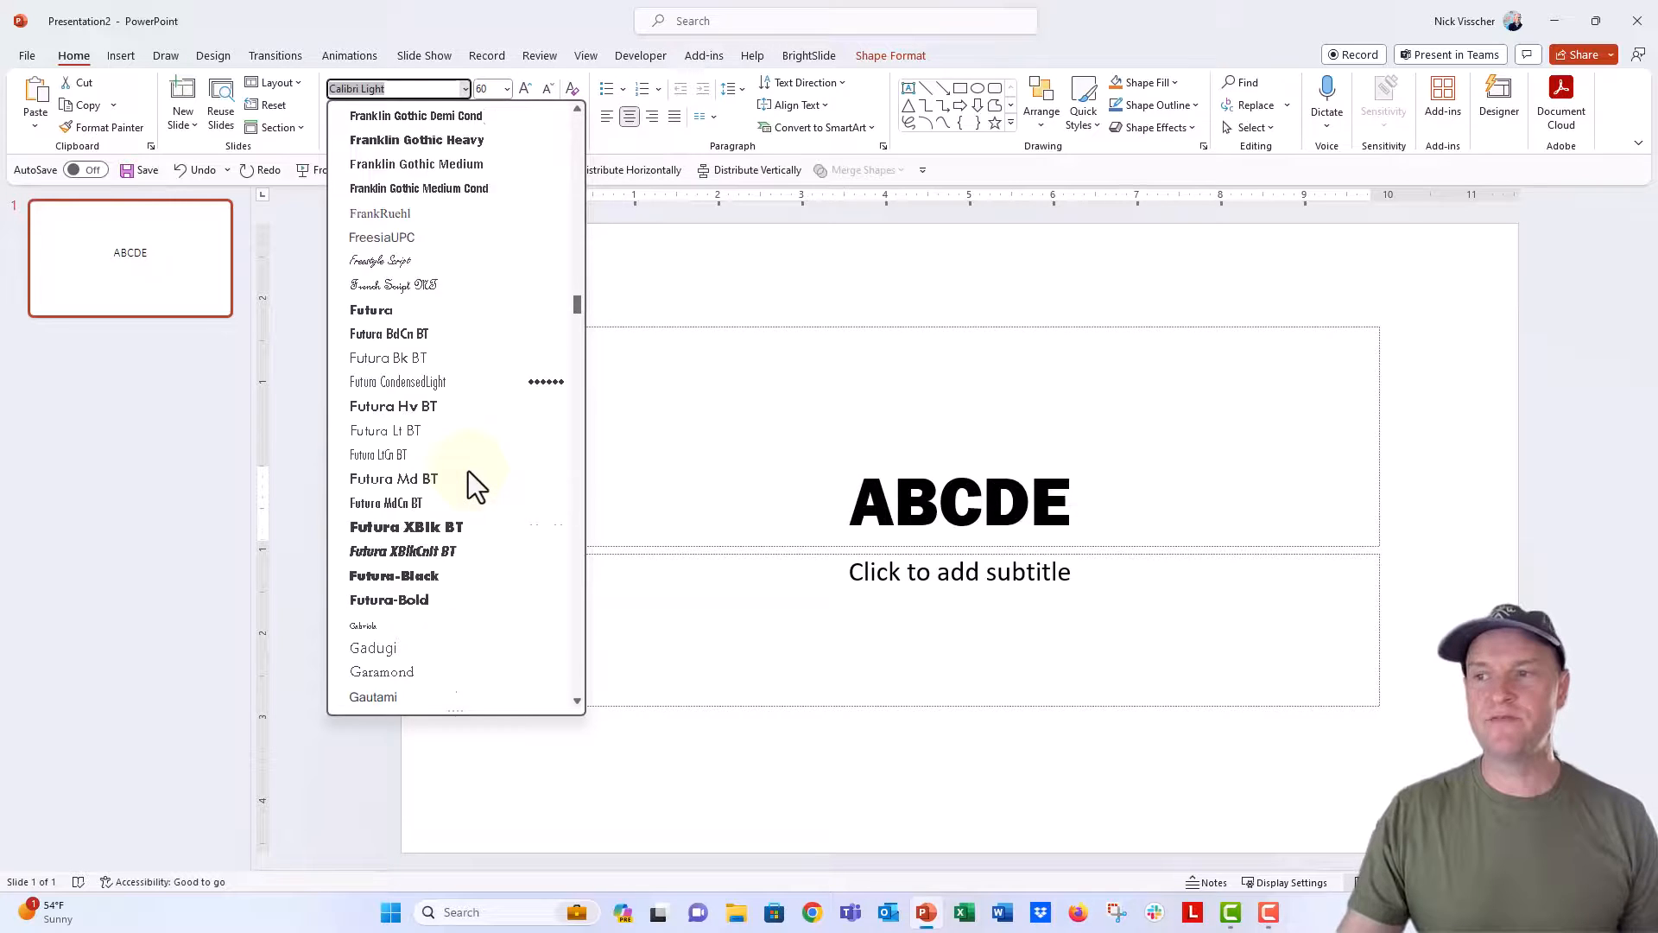
pyautogui.scroll(-3)
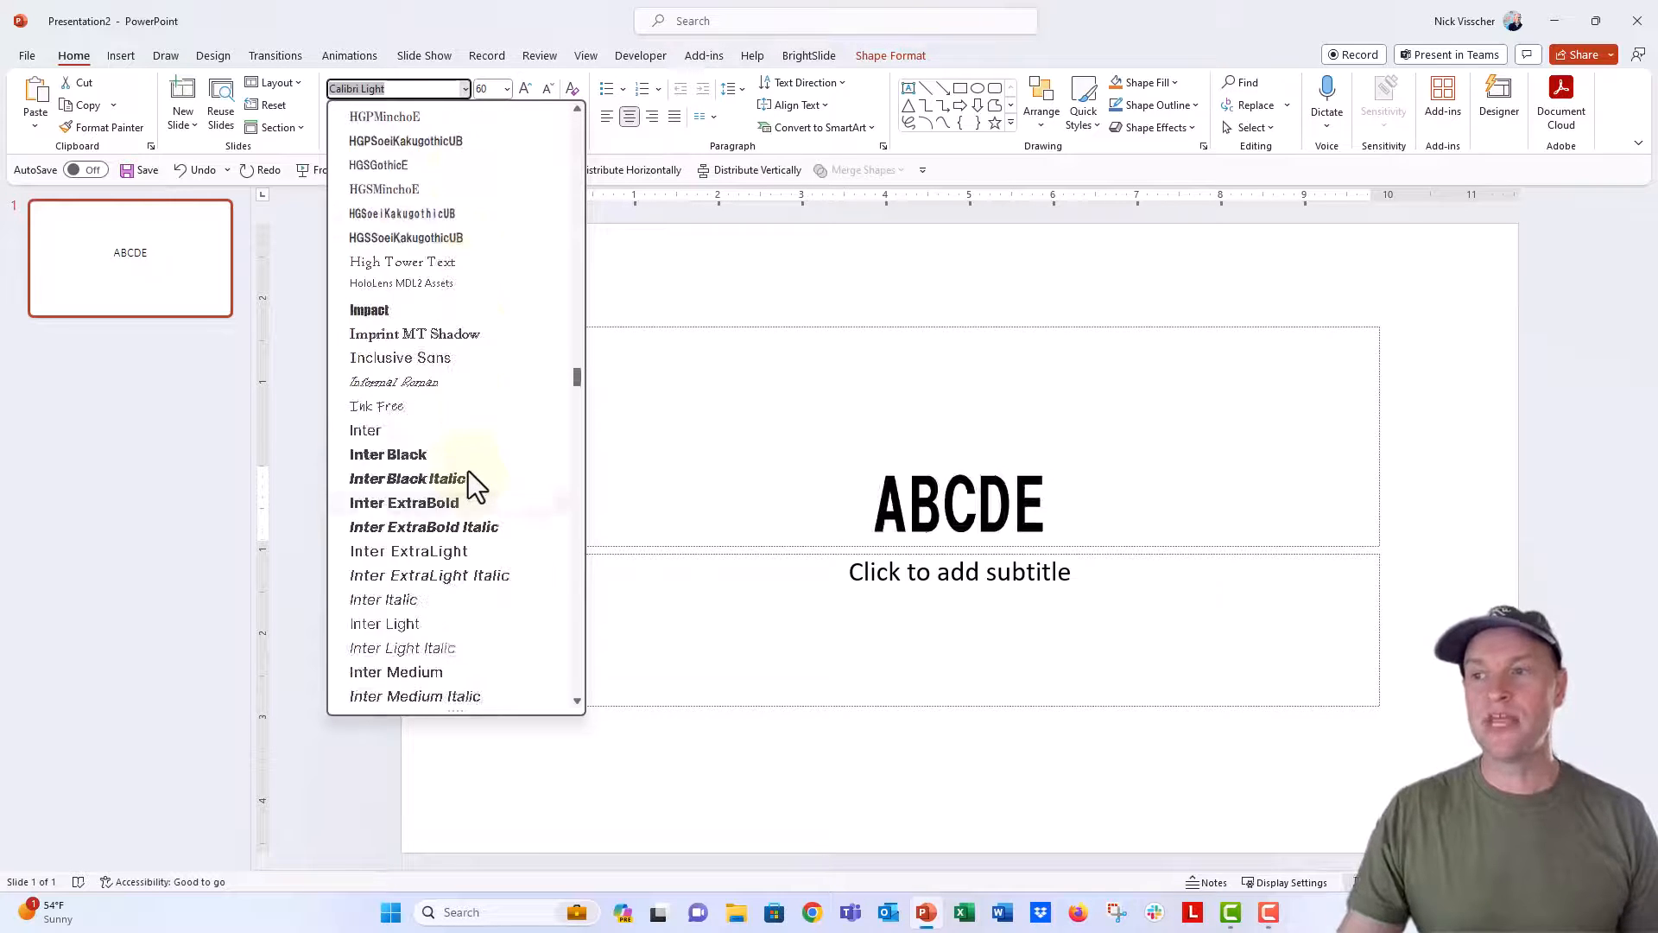
pyautogui.scroll(-3)
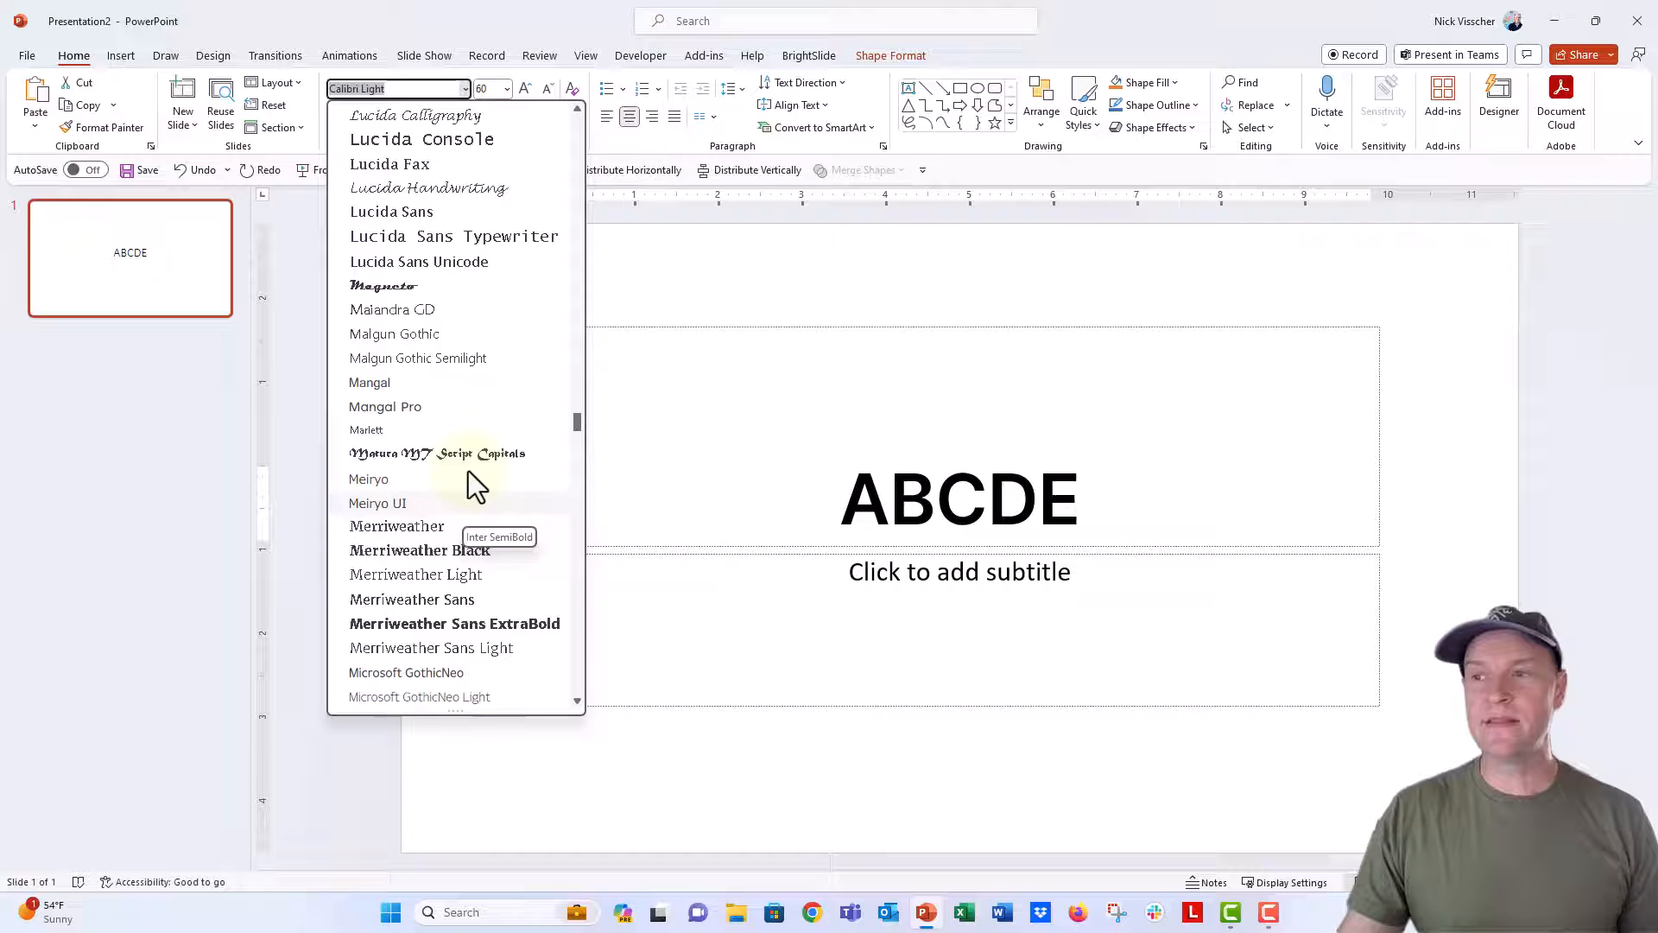
pyautogui.scroll(-3)
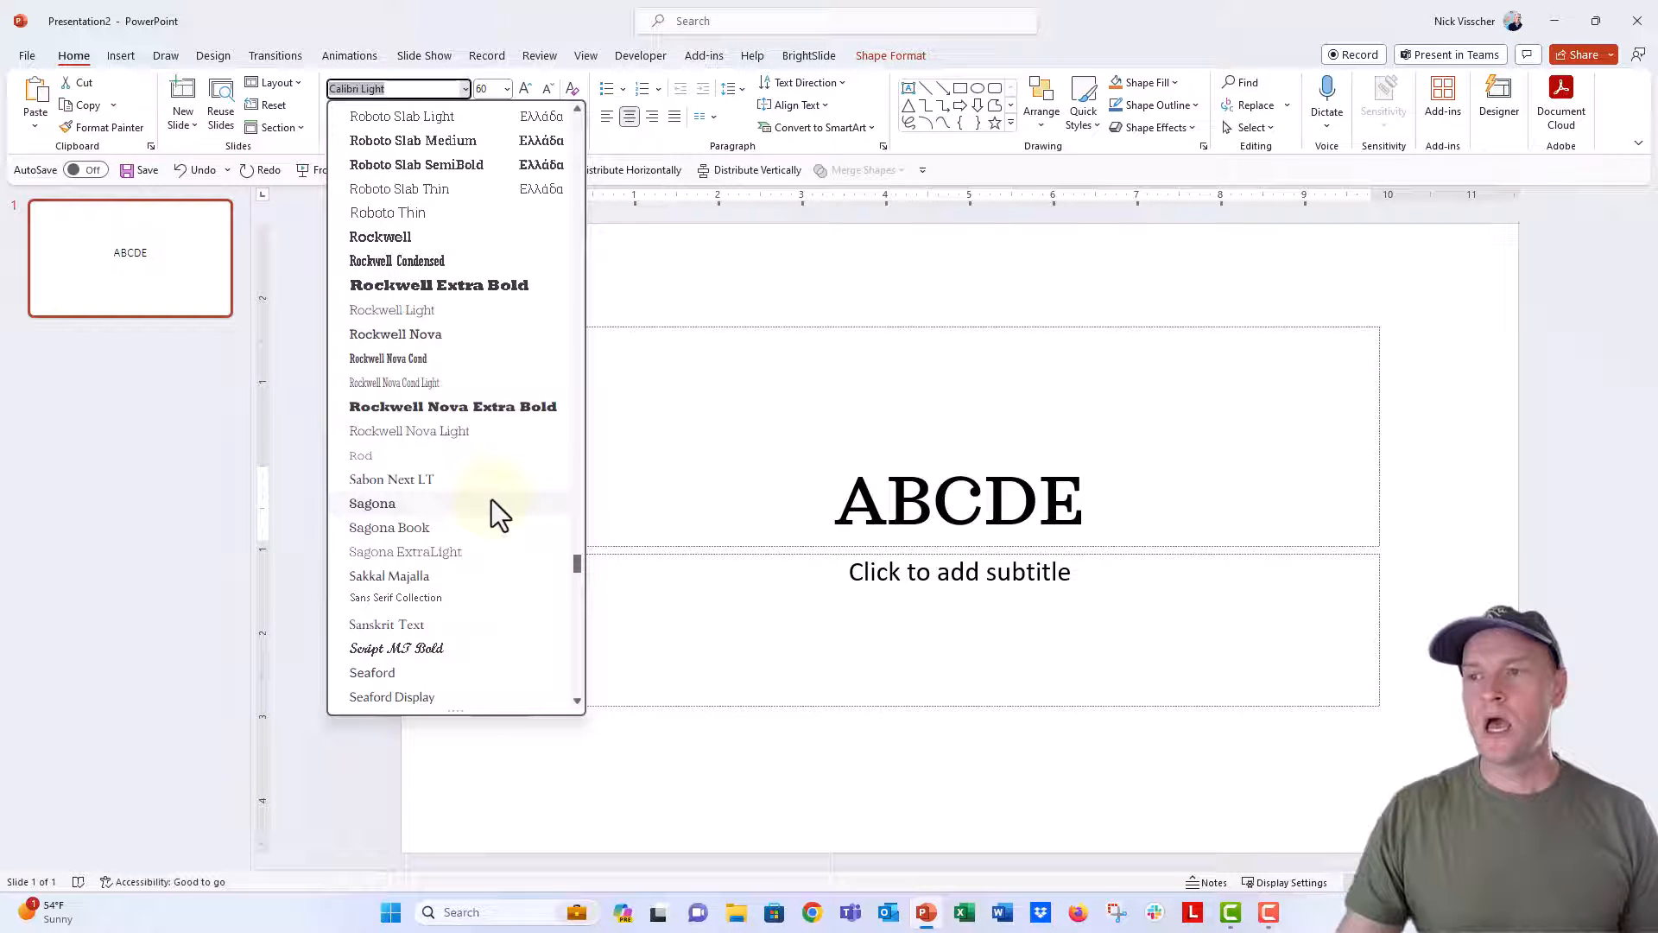
pyautogui.scroll(-3)
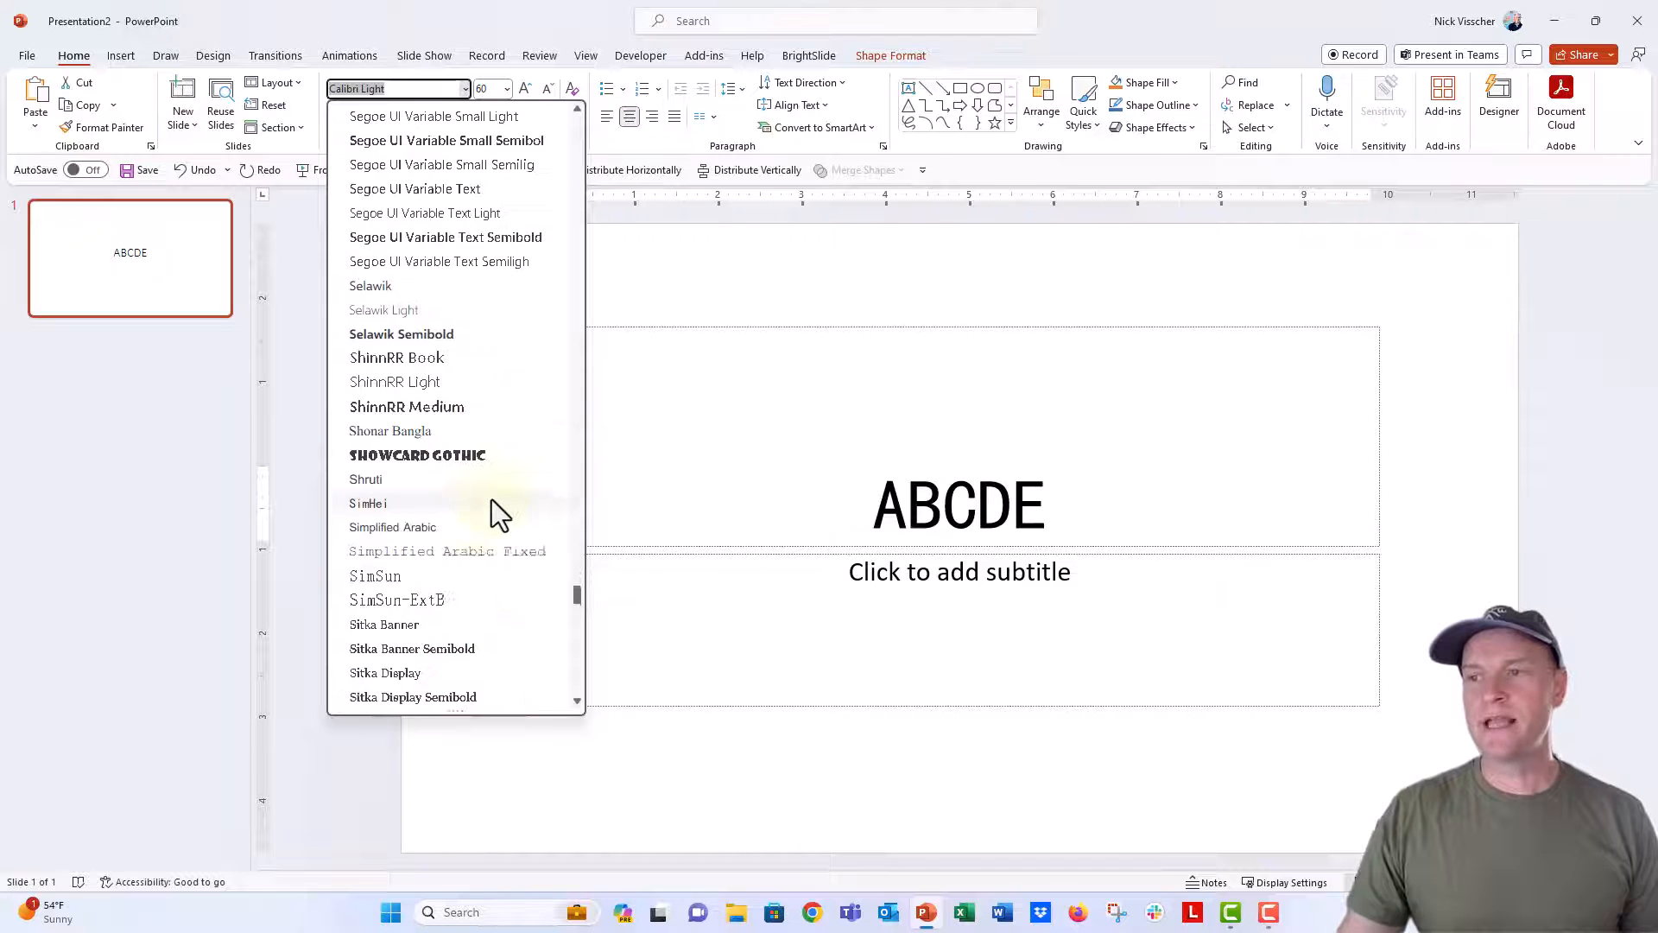
pyautogui.scroll(-3)
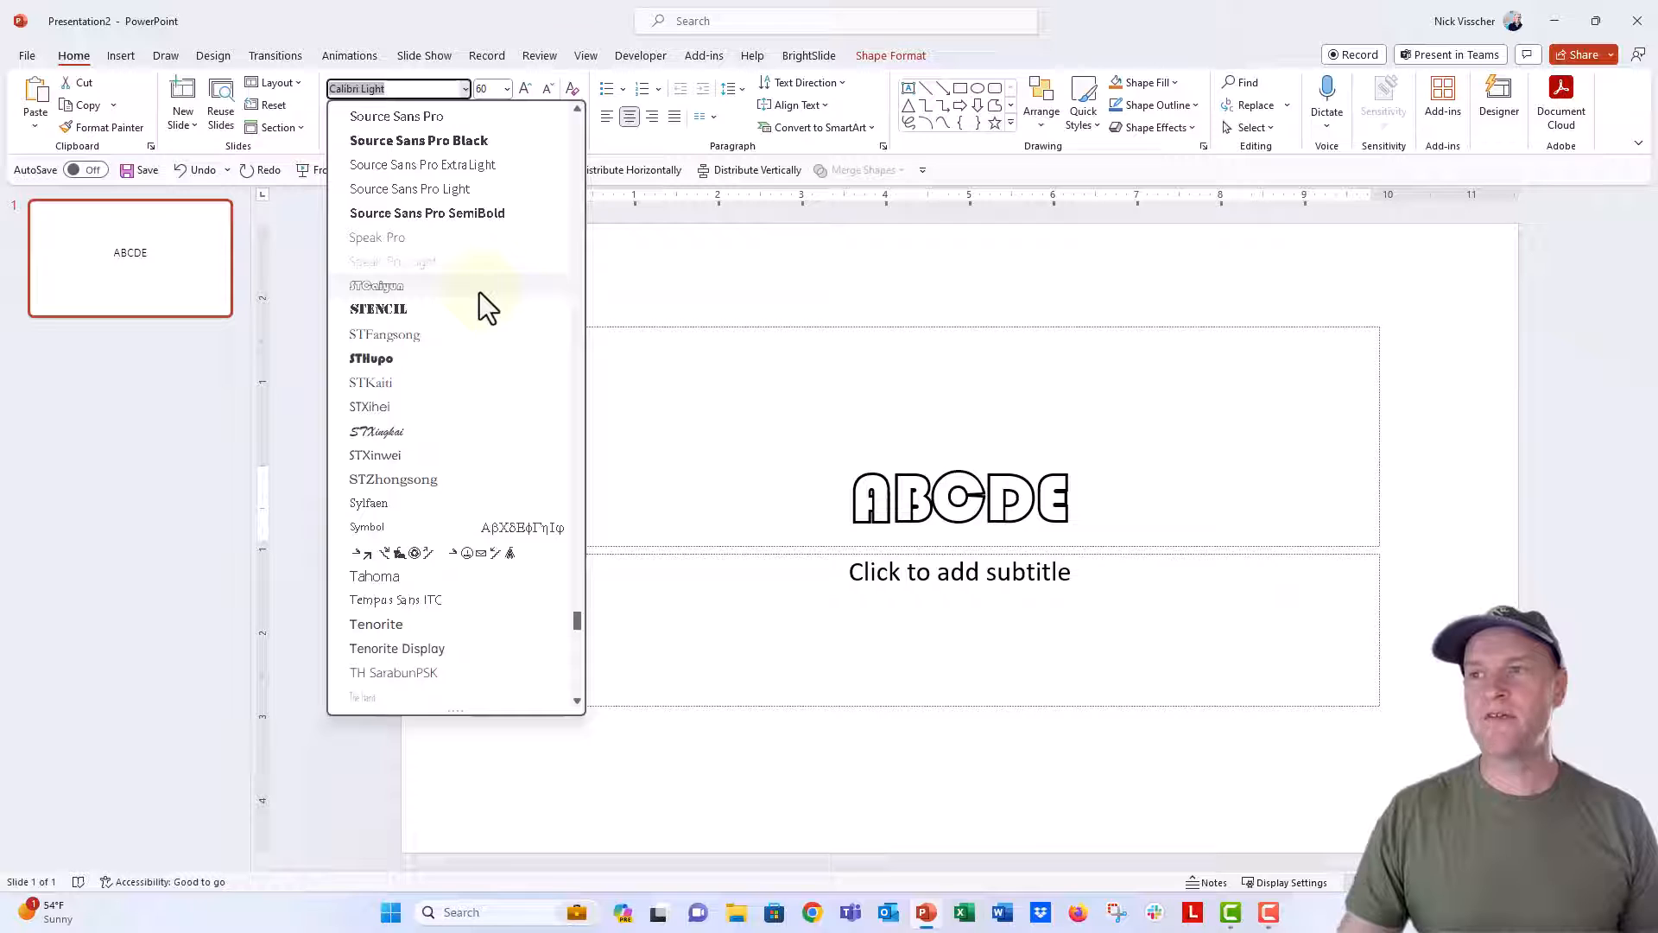
pyautogui.moveTo(482, 306)
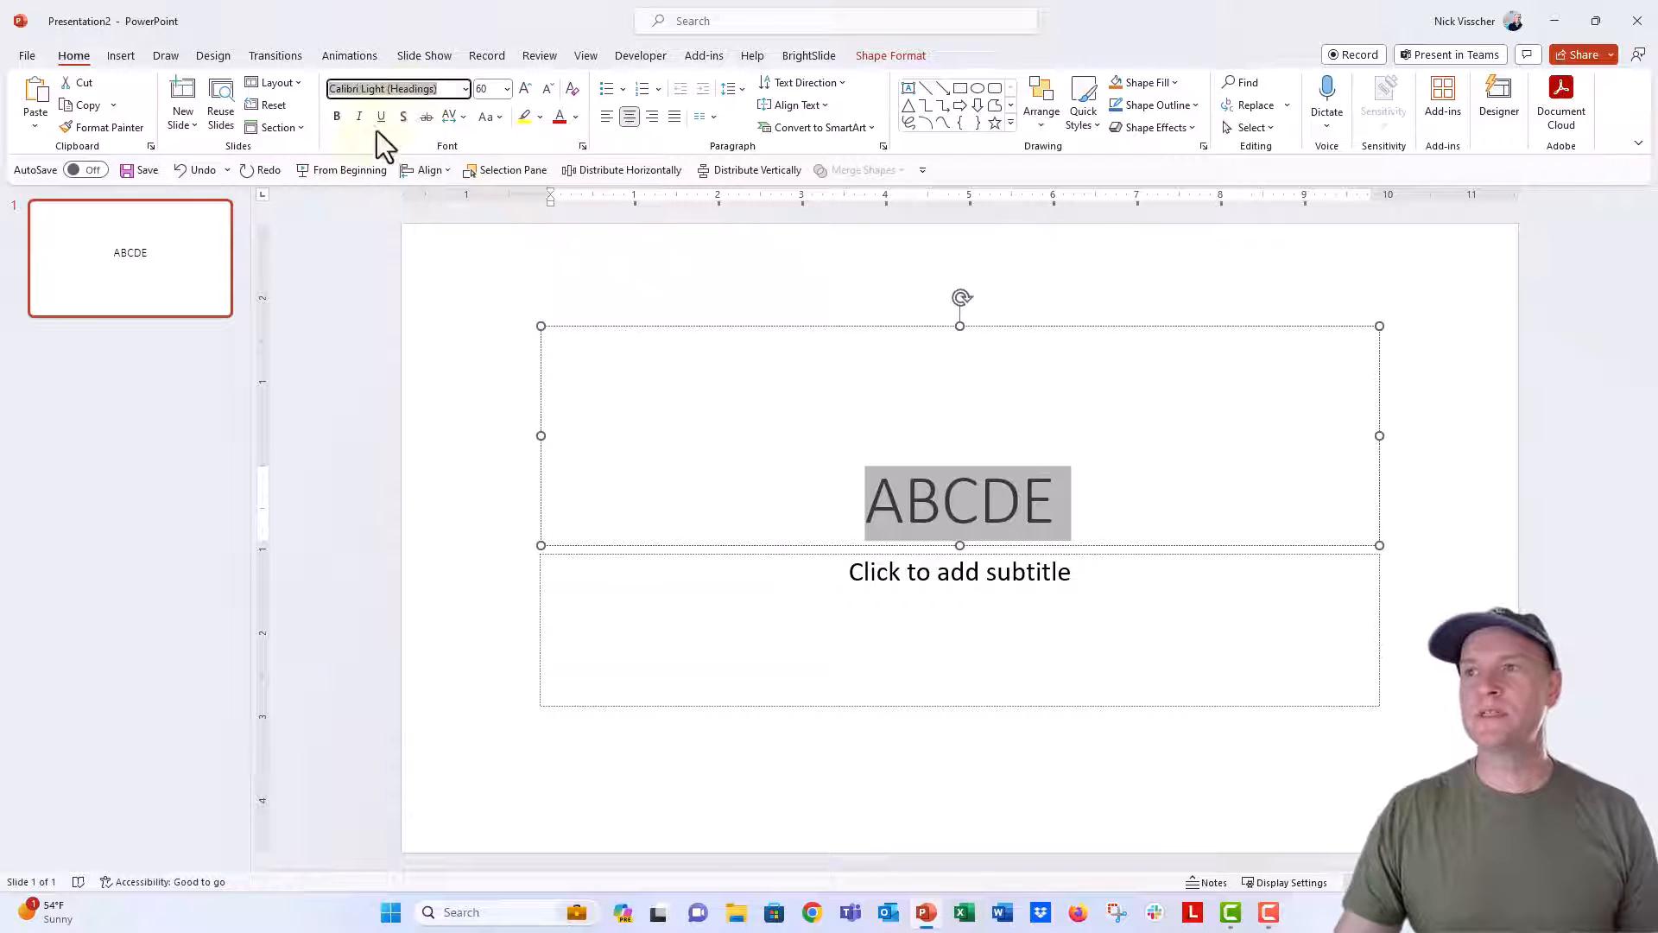
# Set the ABCDE title to the uninstalled STATEFACE font, keeping it despite the warning.
pyautogui.write('STATEFACE')
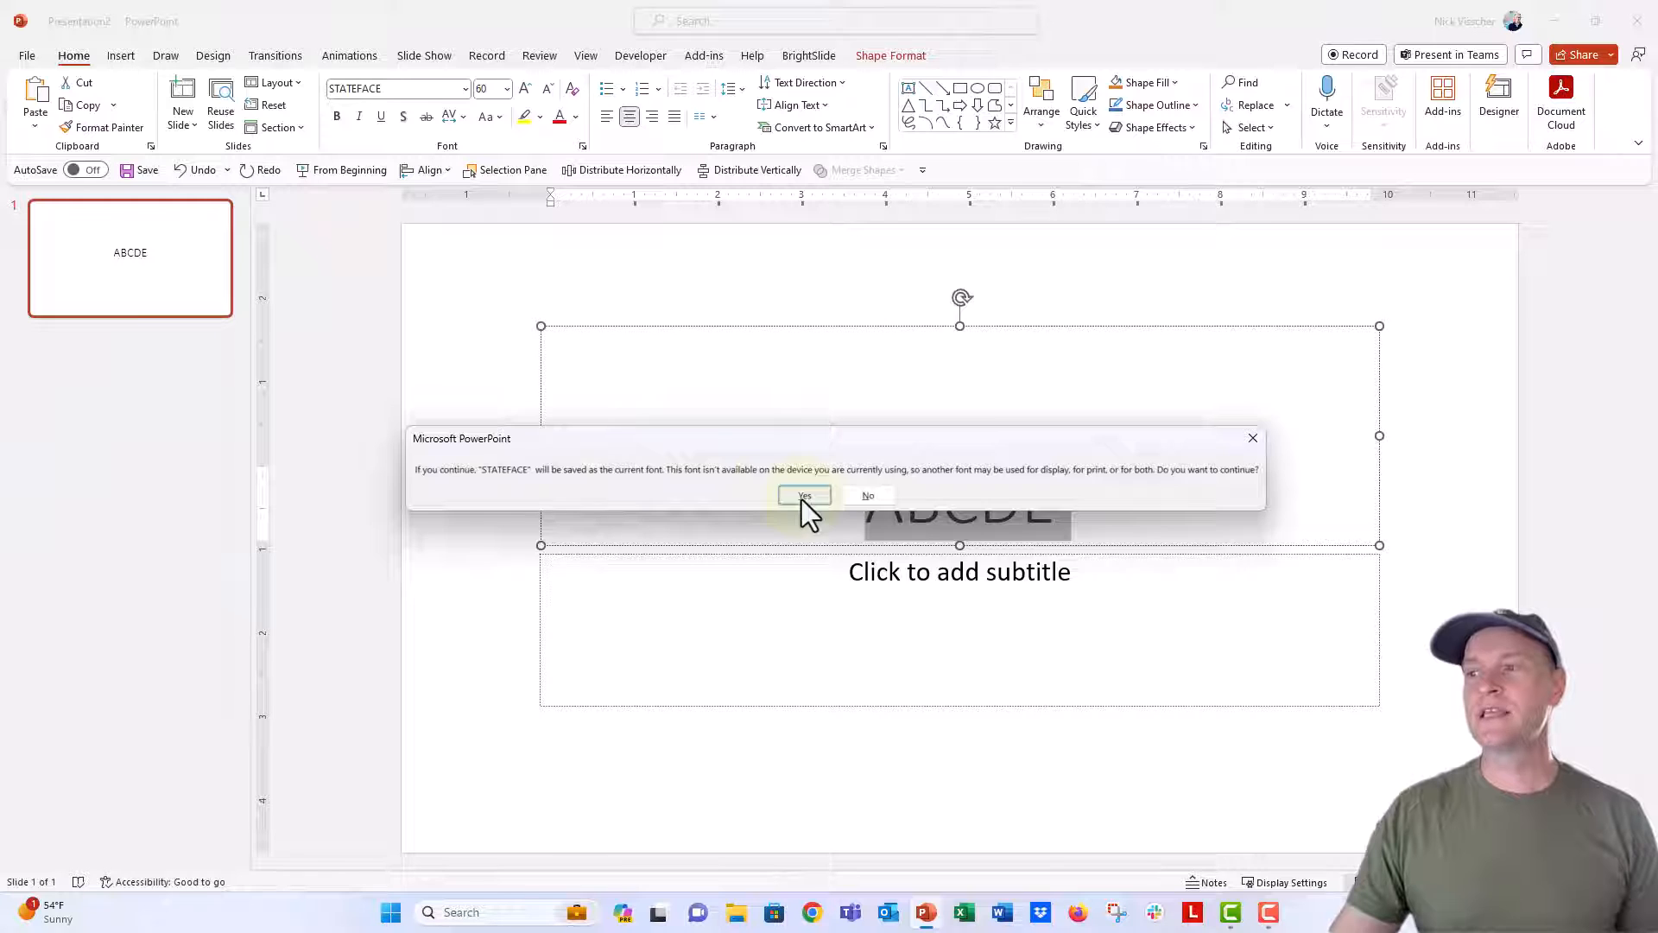
pyautogui.click(804, 495)
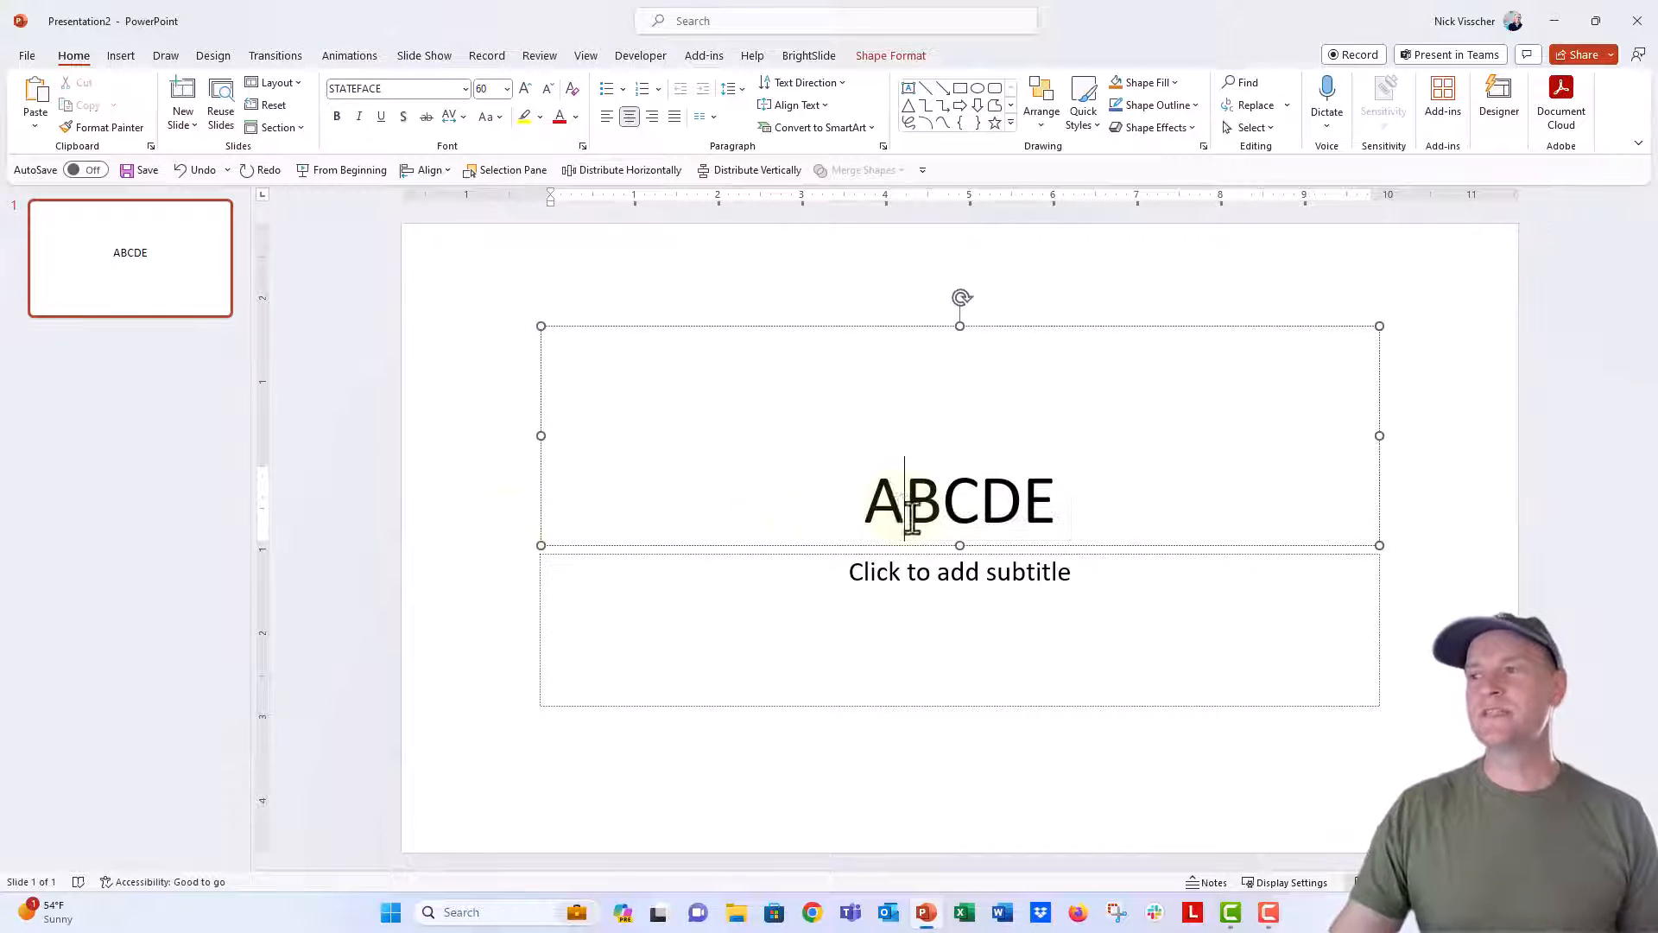
pyautogui.tripleClick(957, 501)
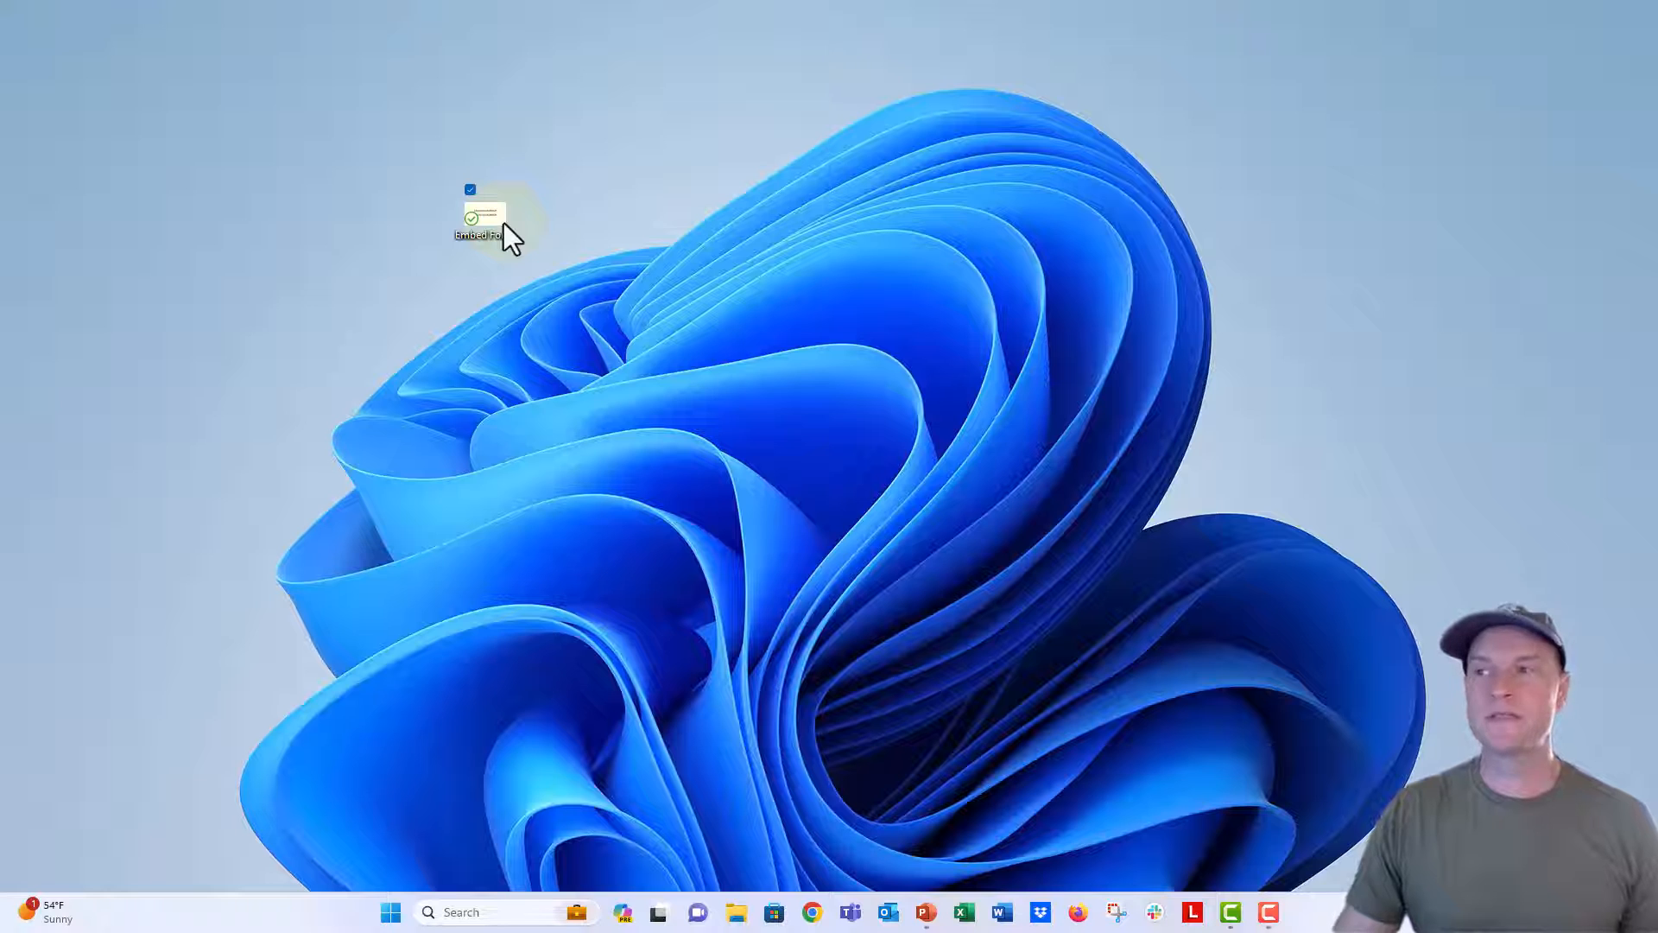
# Reopen the Embed Fonts presentation from the desktop and click on its slide.
pyautogui.doubleClick(483, 214)
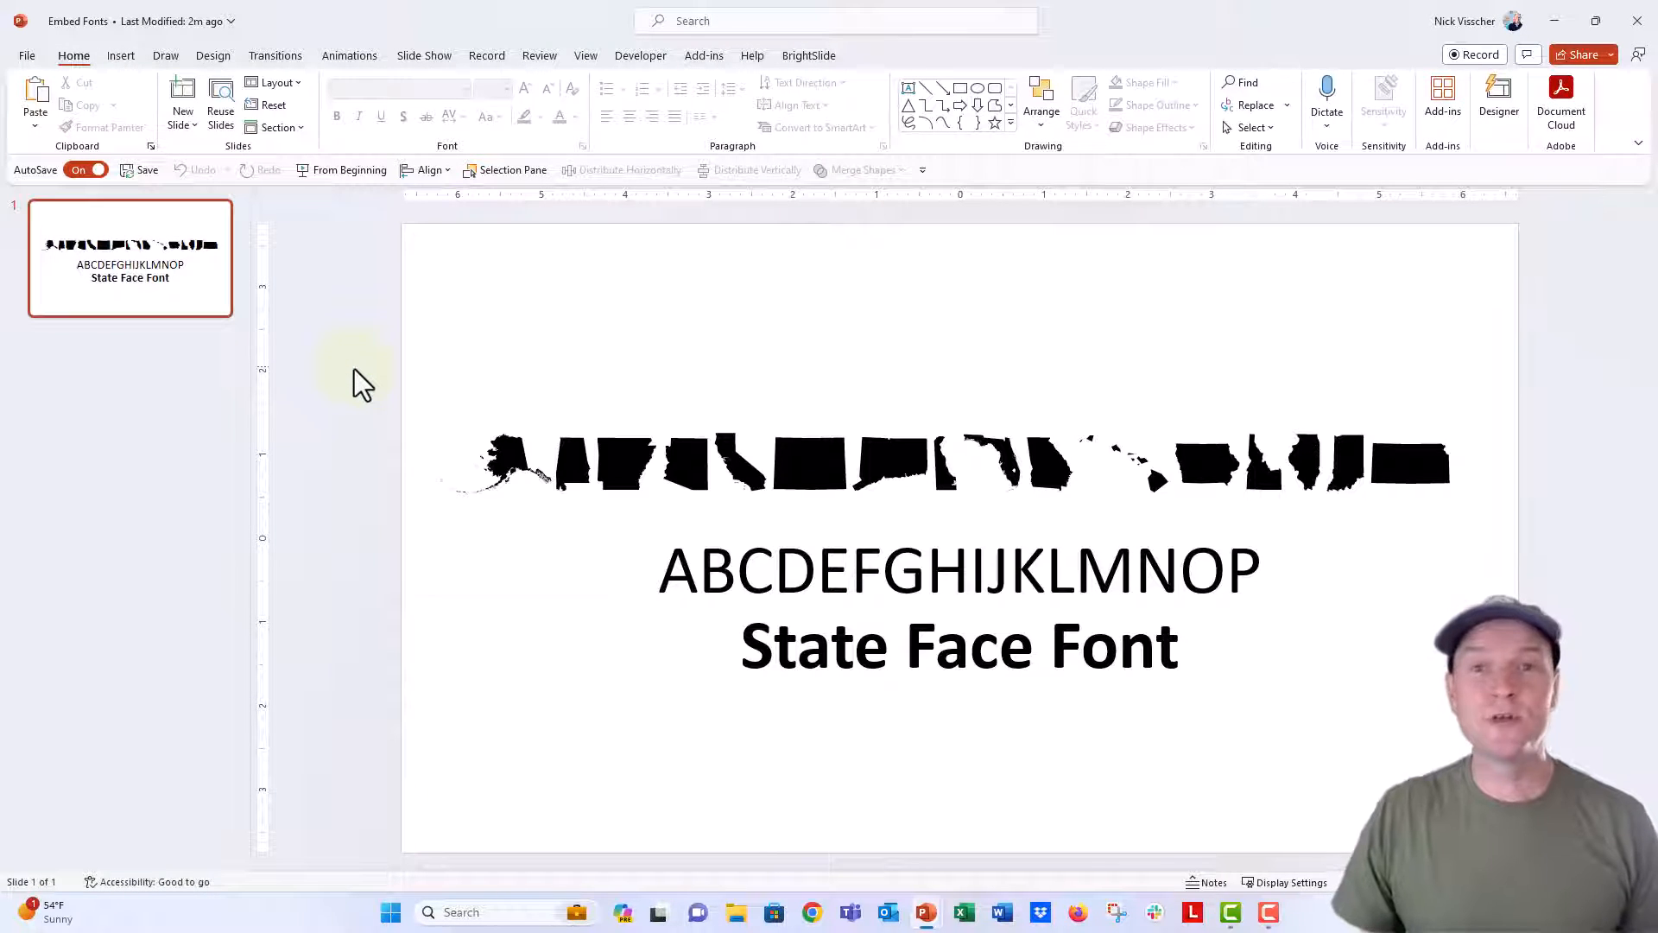
pyautogui.click(554, 455)
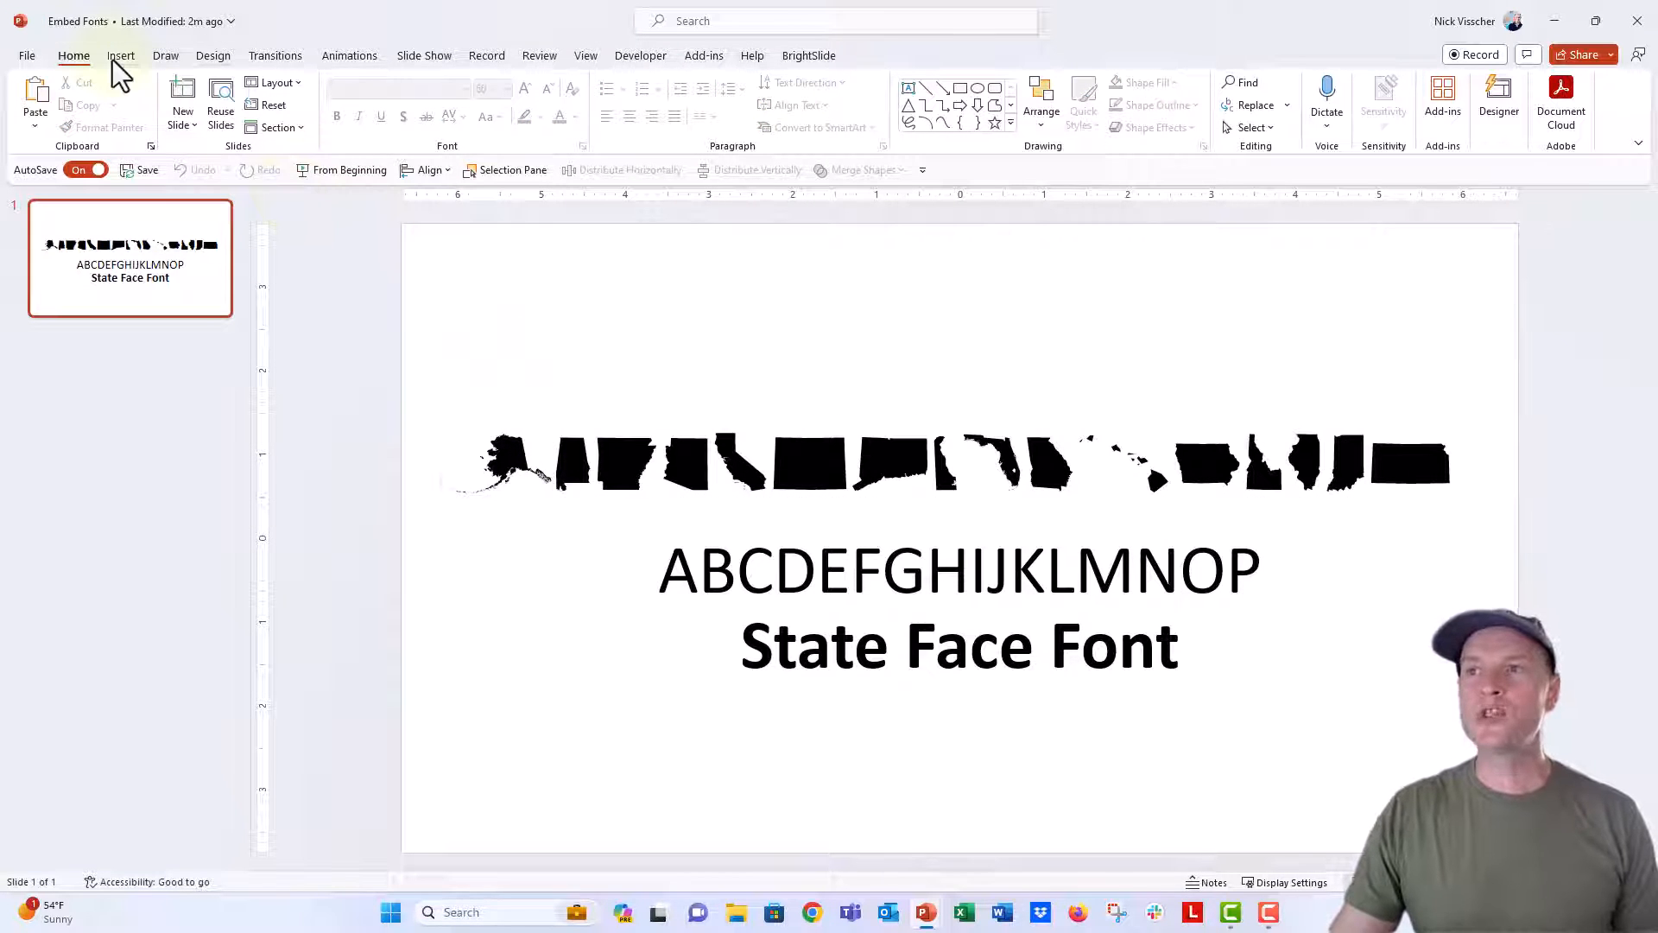
# Add a text box reading 'abcdefghijk' above the state shapes.
pyautogui.click(121, 55)
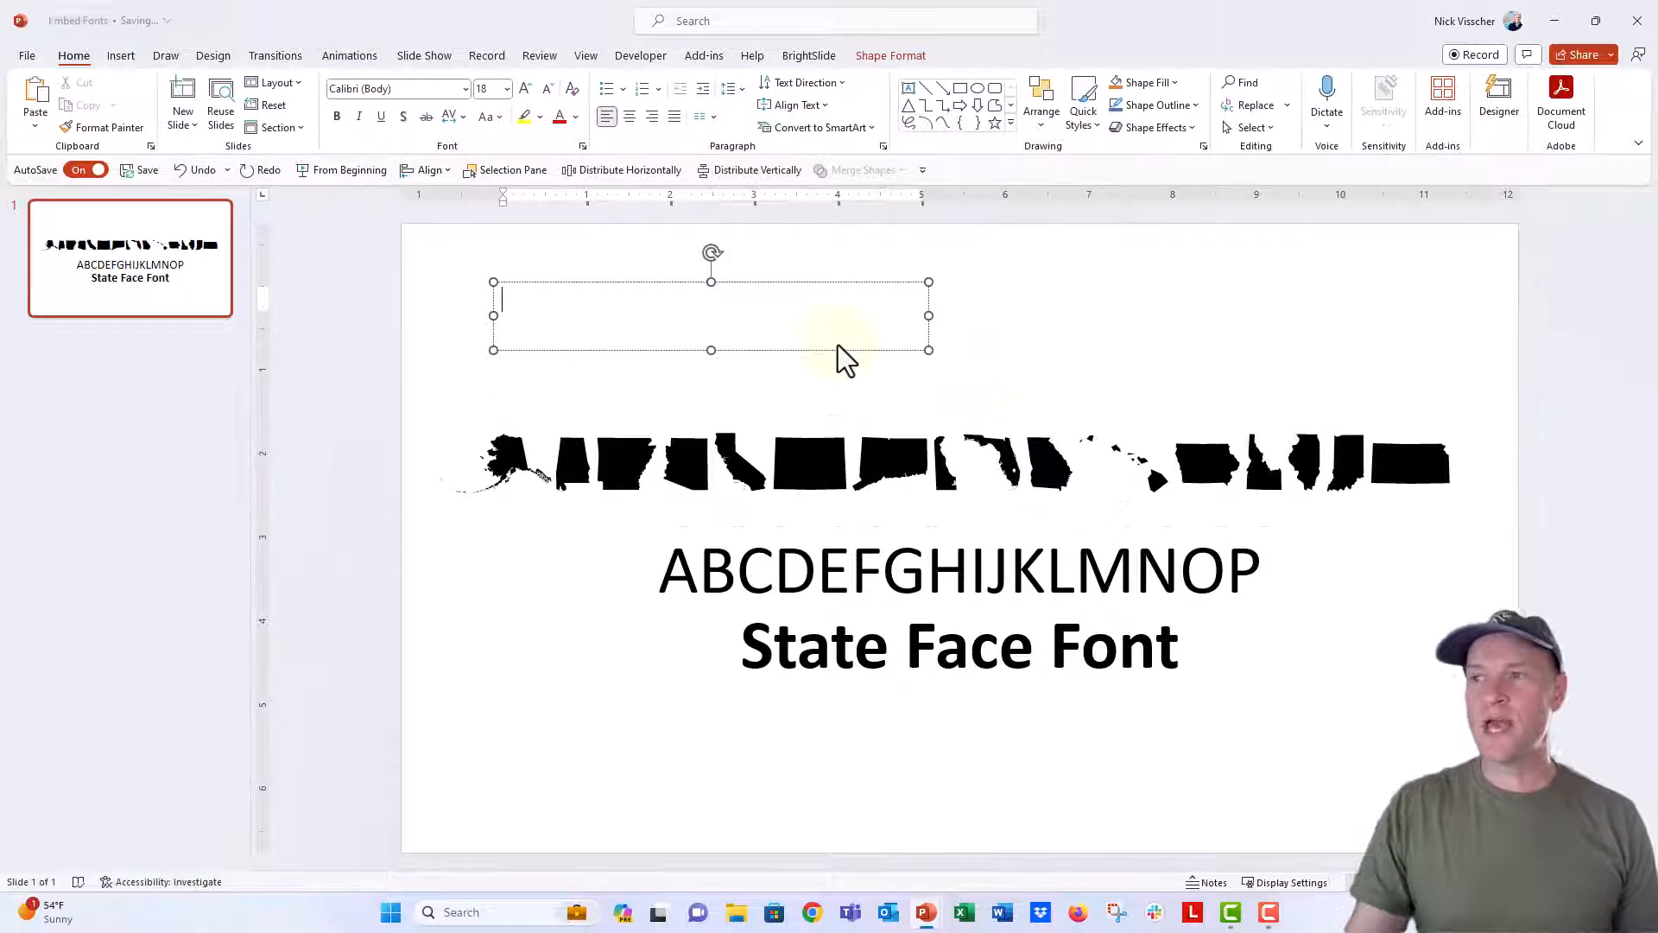
pyautogui.write('ab')
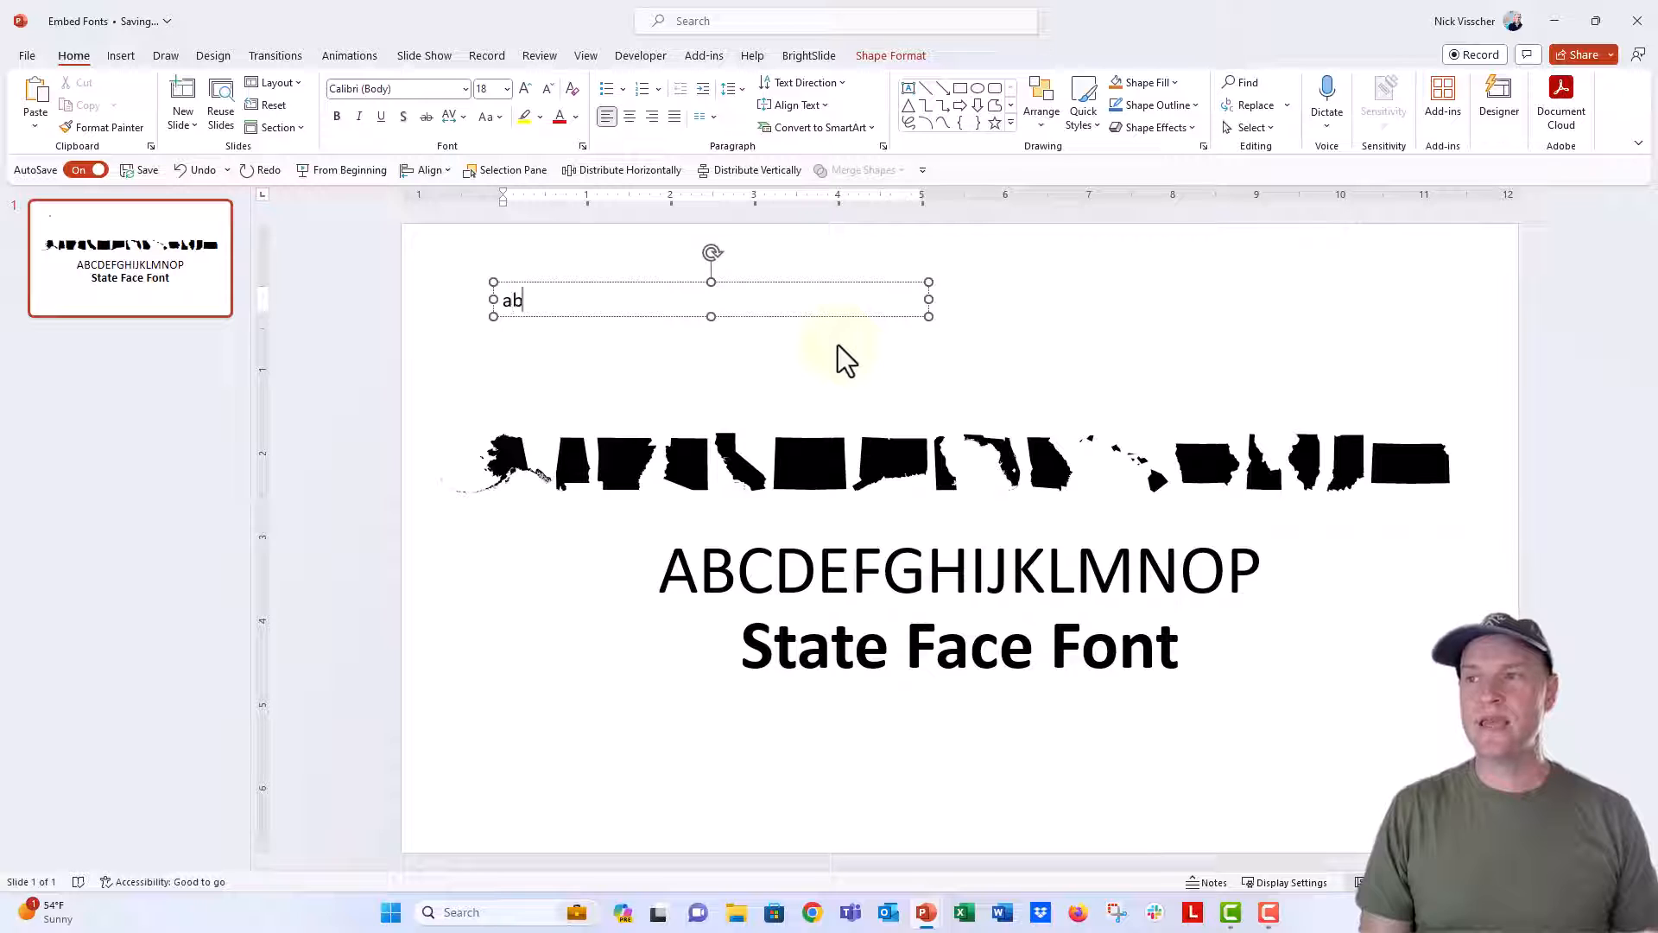
pyautogui.write('cdefghi')
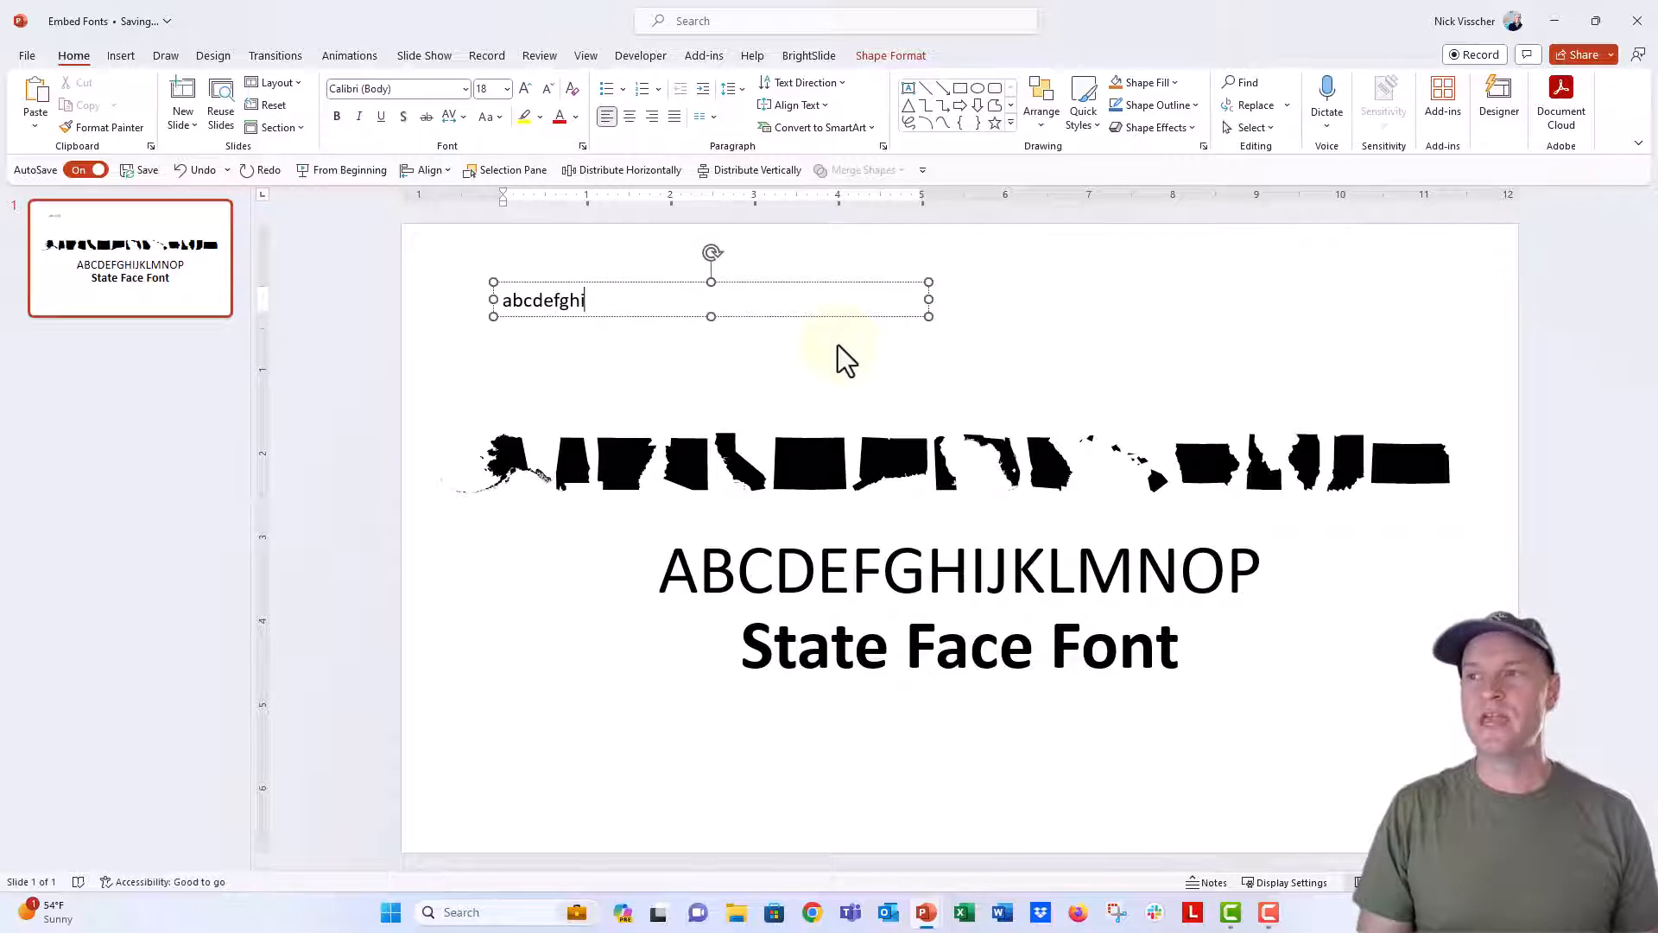
pyautogui.write('jk')
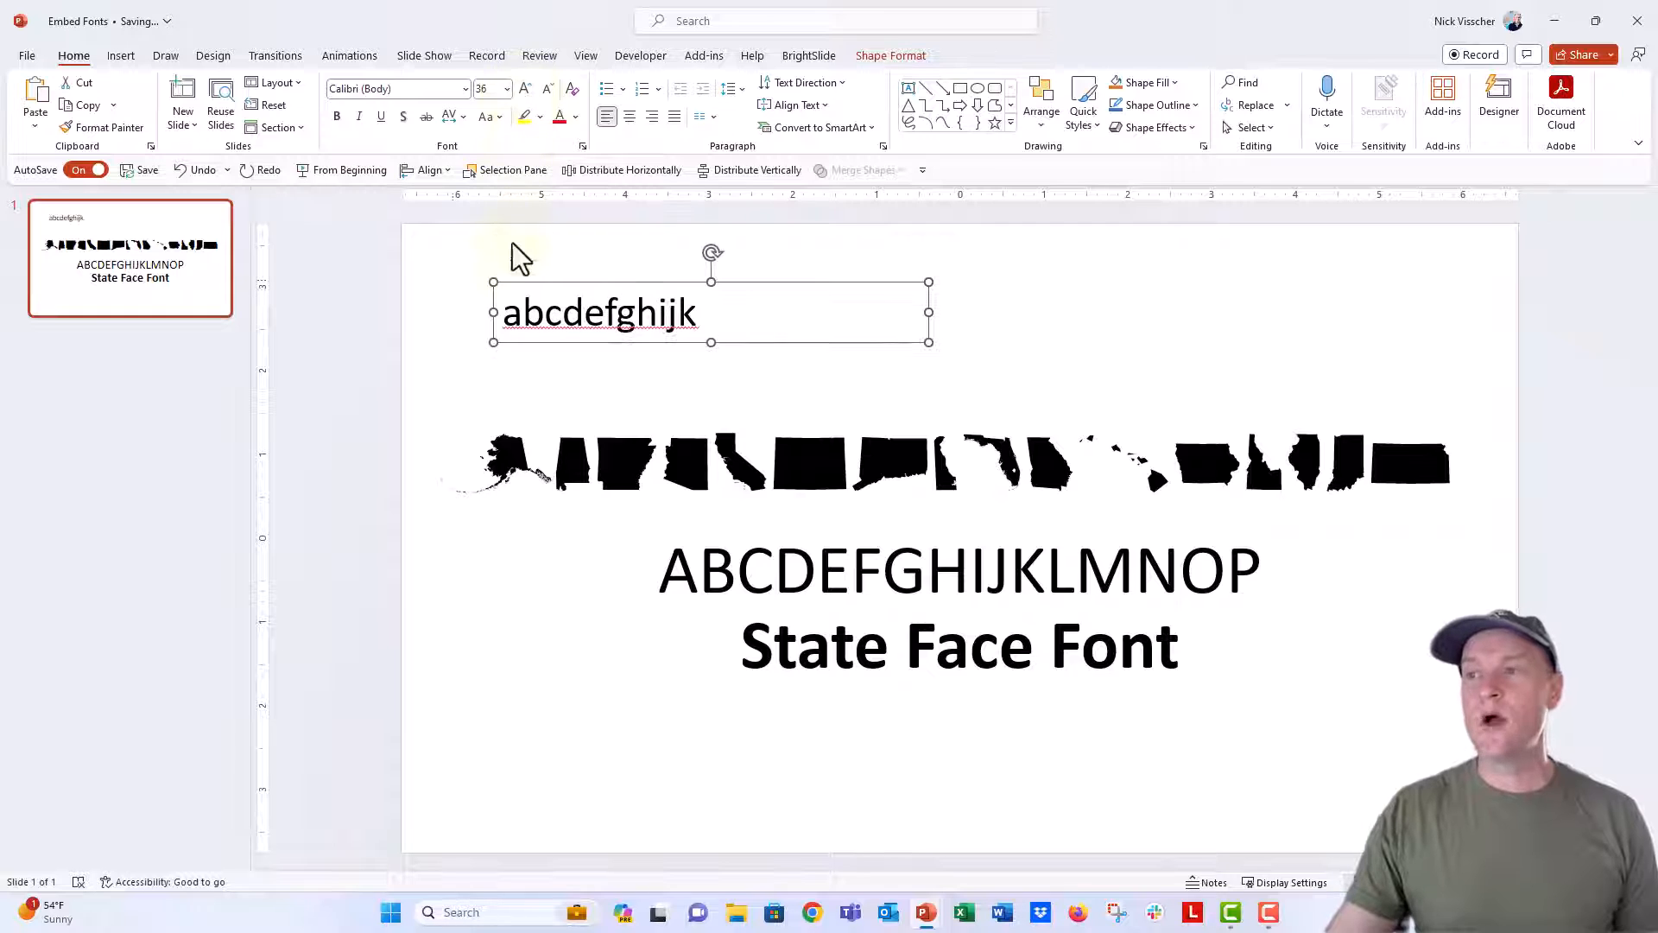
pyautogui.moveTo(467, 285)
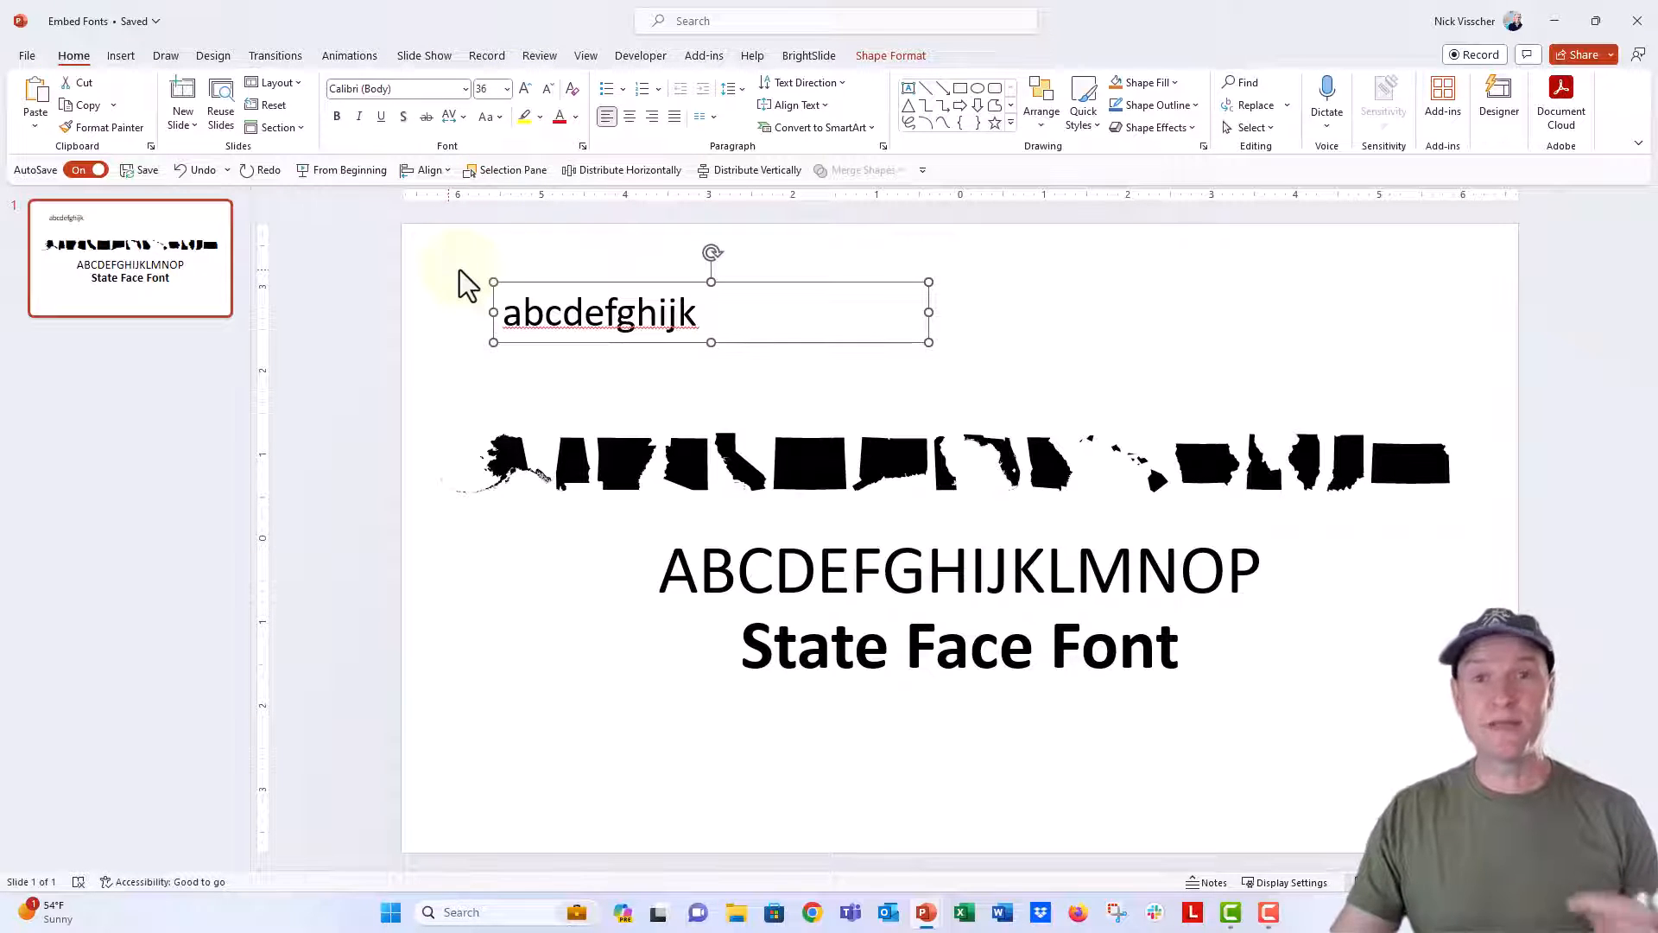
pyautogui.moveTo(467, 238)
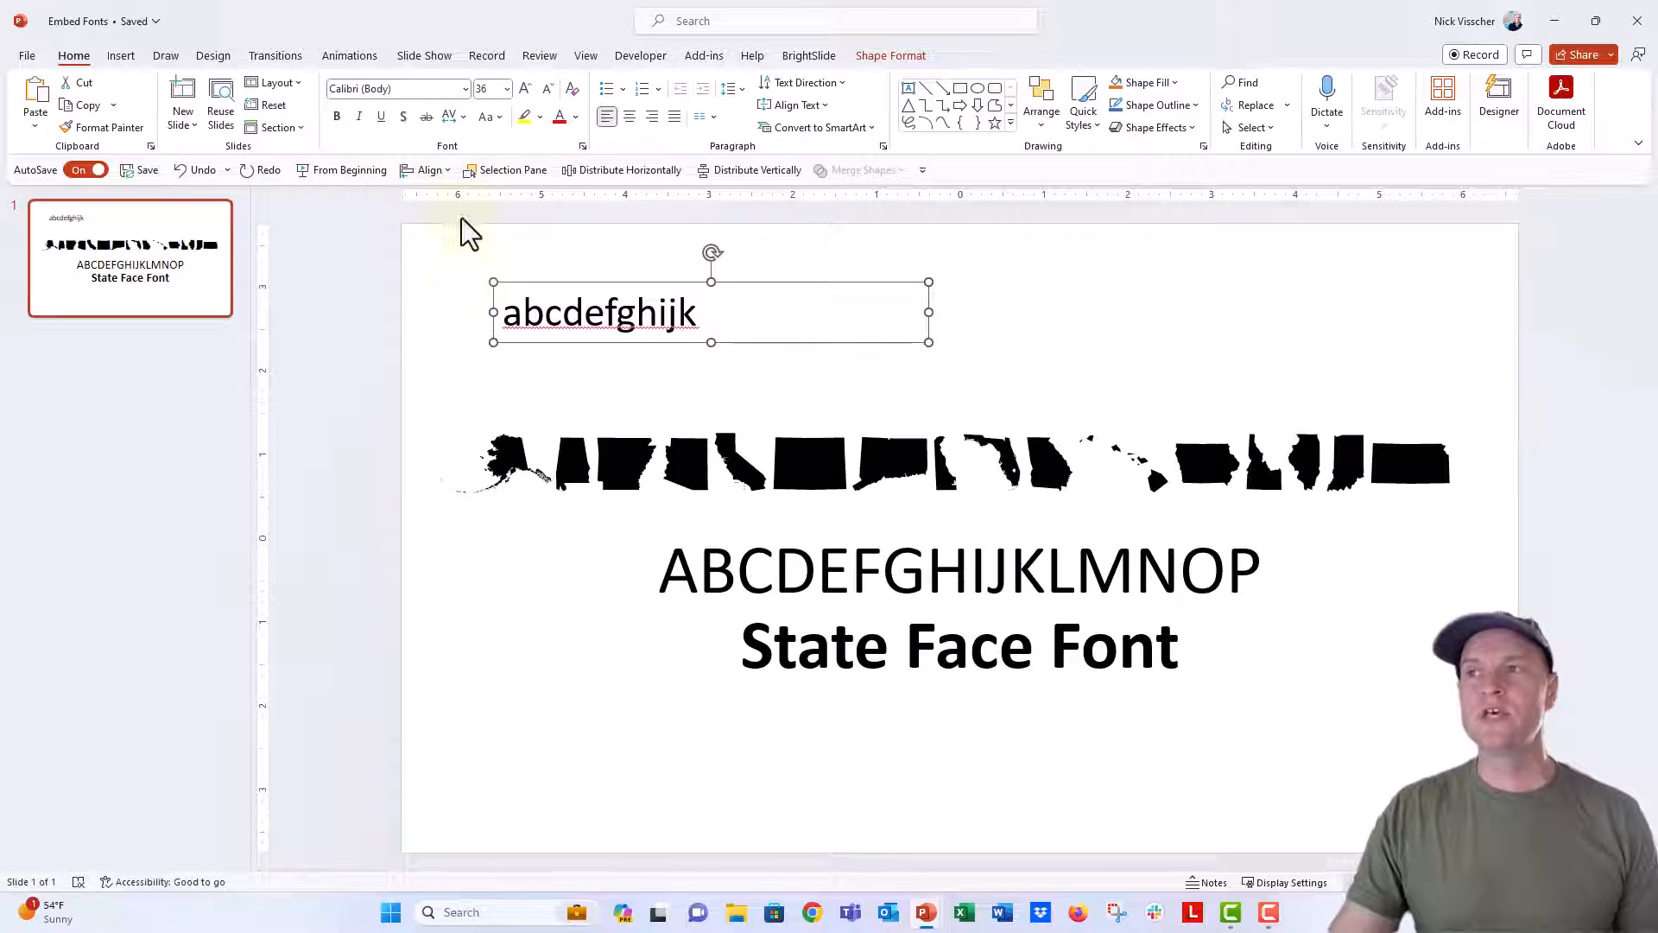
# Apply the STATEFACE font to the new text so it renders as state icons.
pyautogui.click(464, 89)
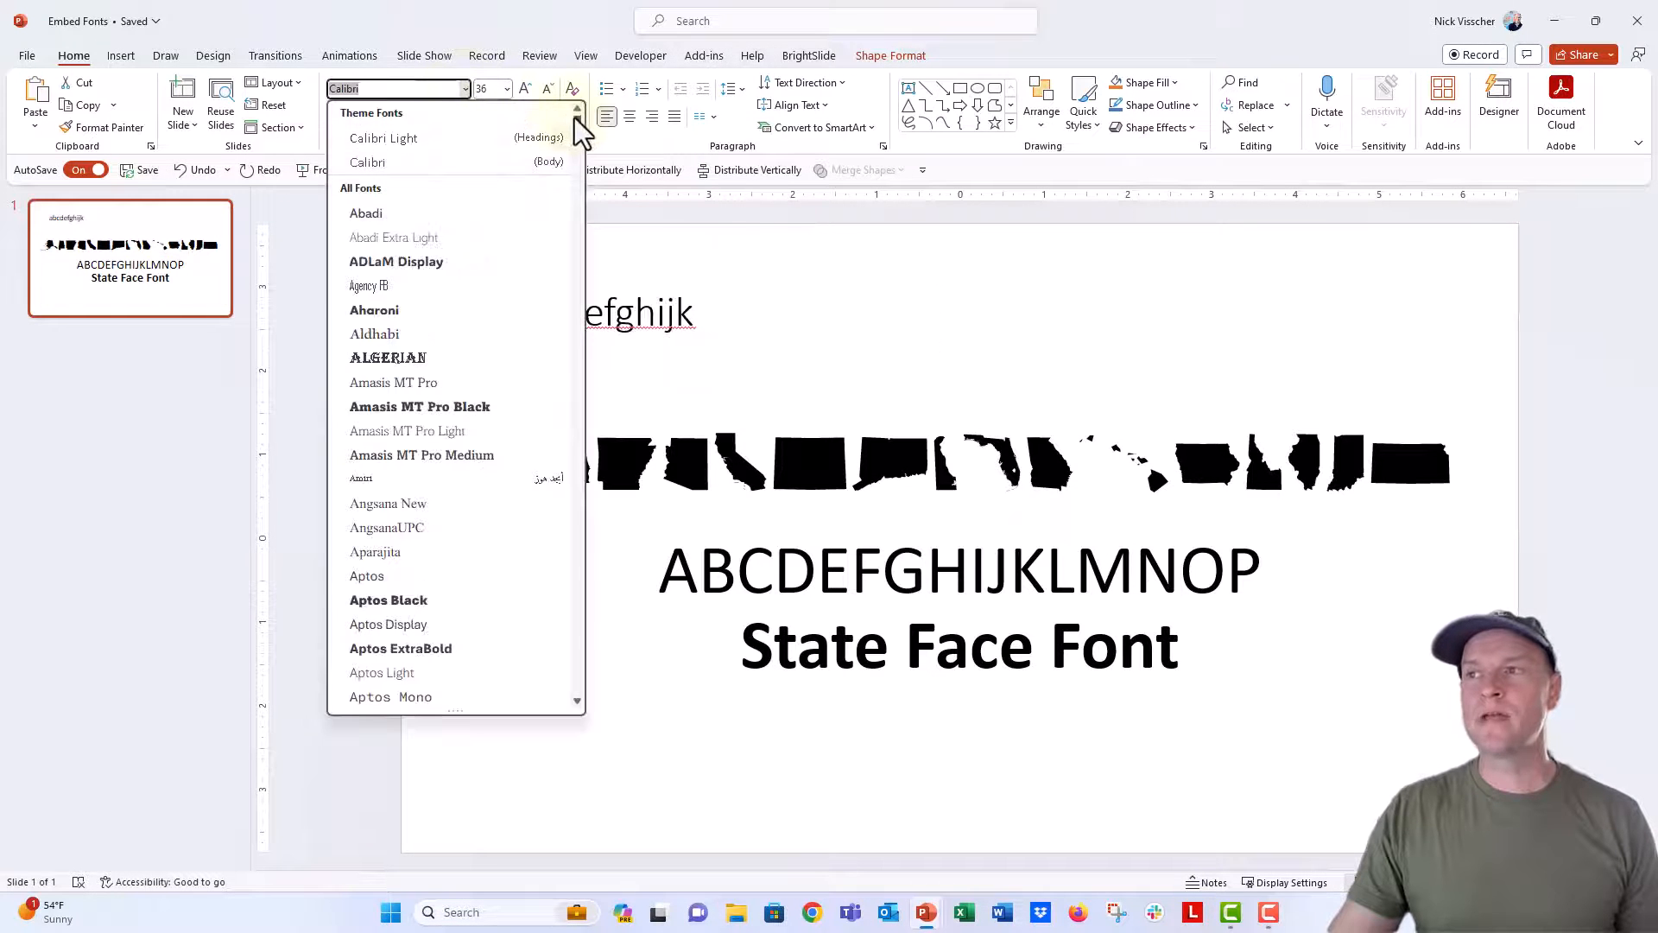
pyautogui.scroll(-3)
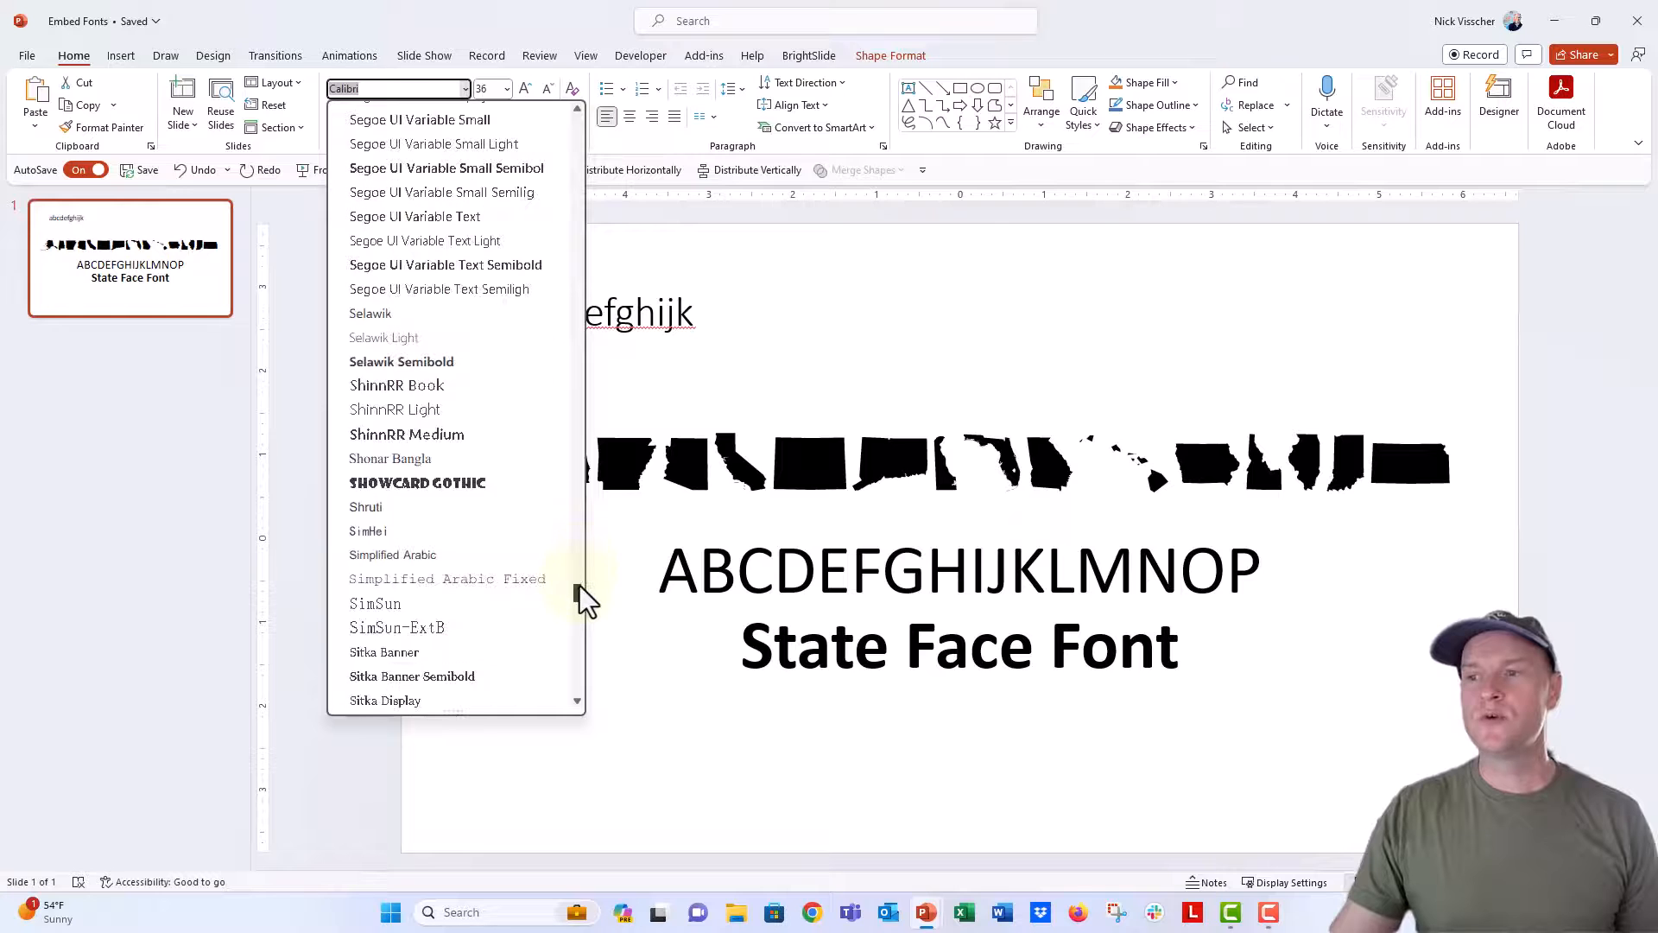
pyautogui.scroll(-3)
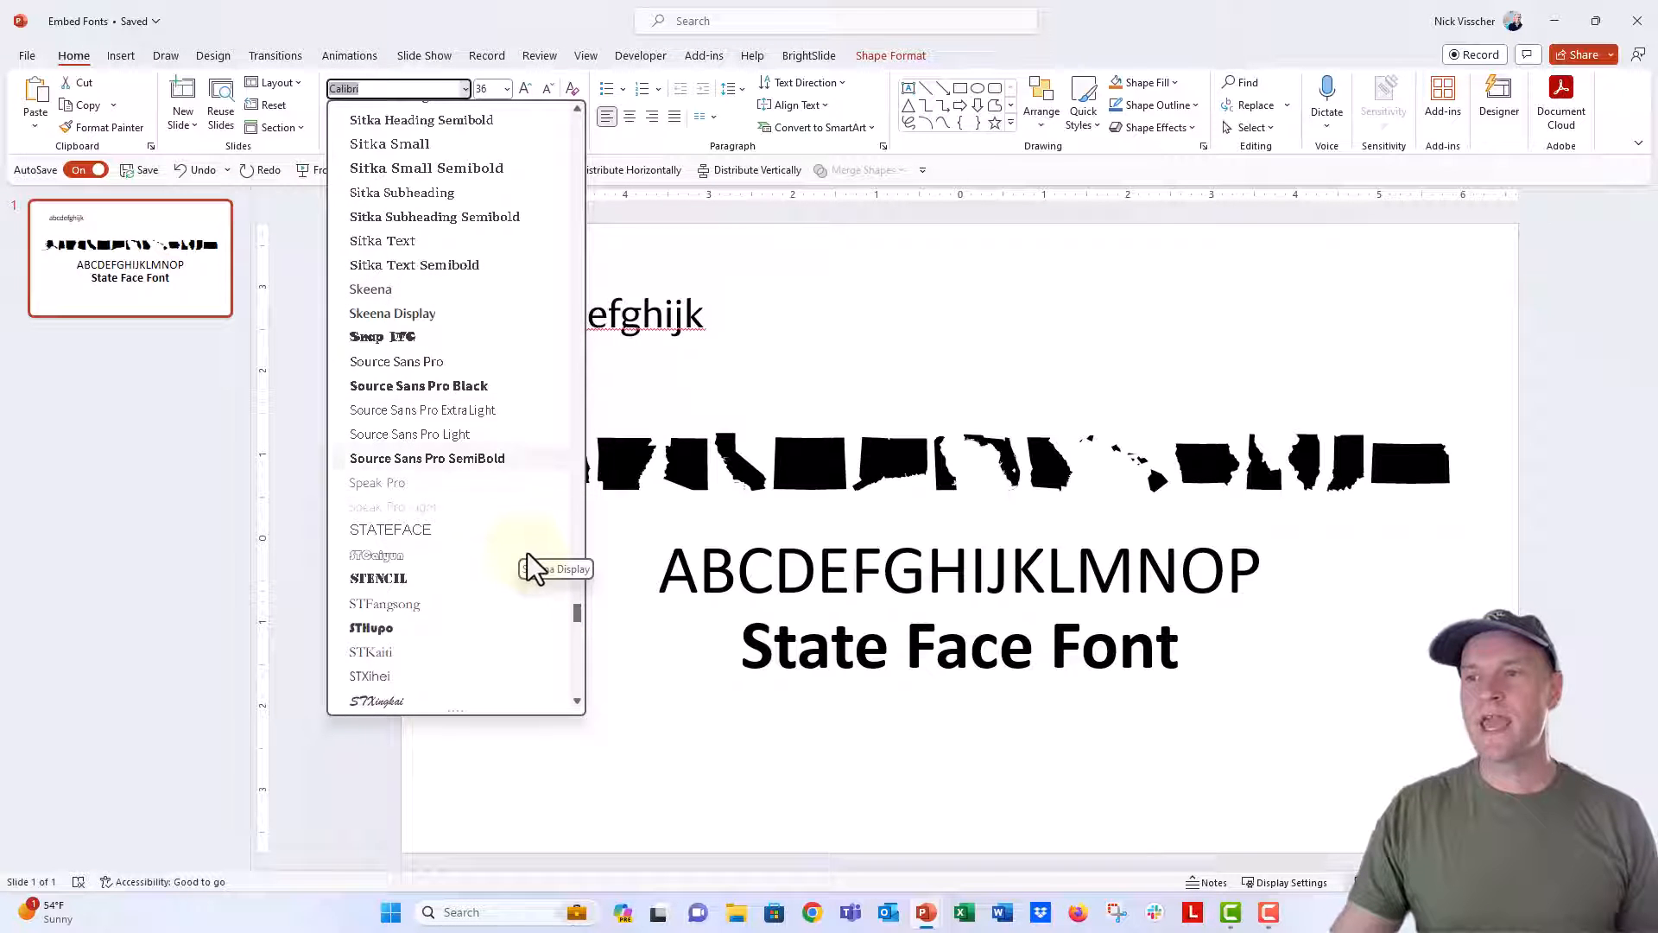
pyautogui.click(390, 529)
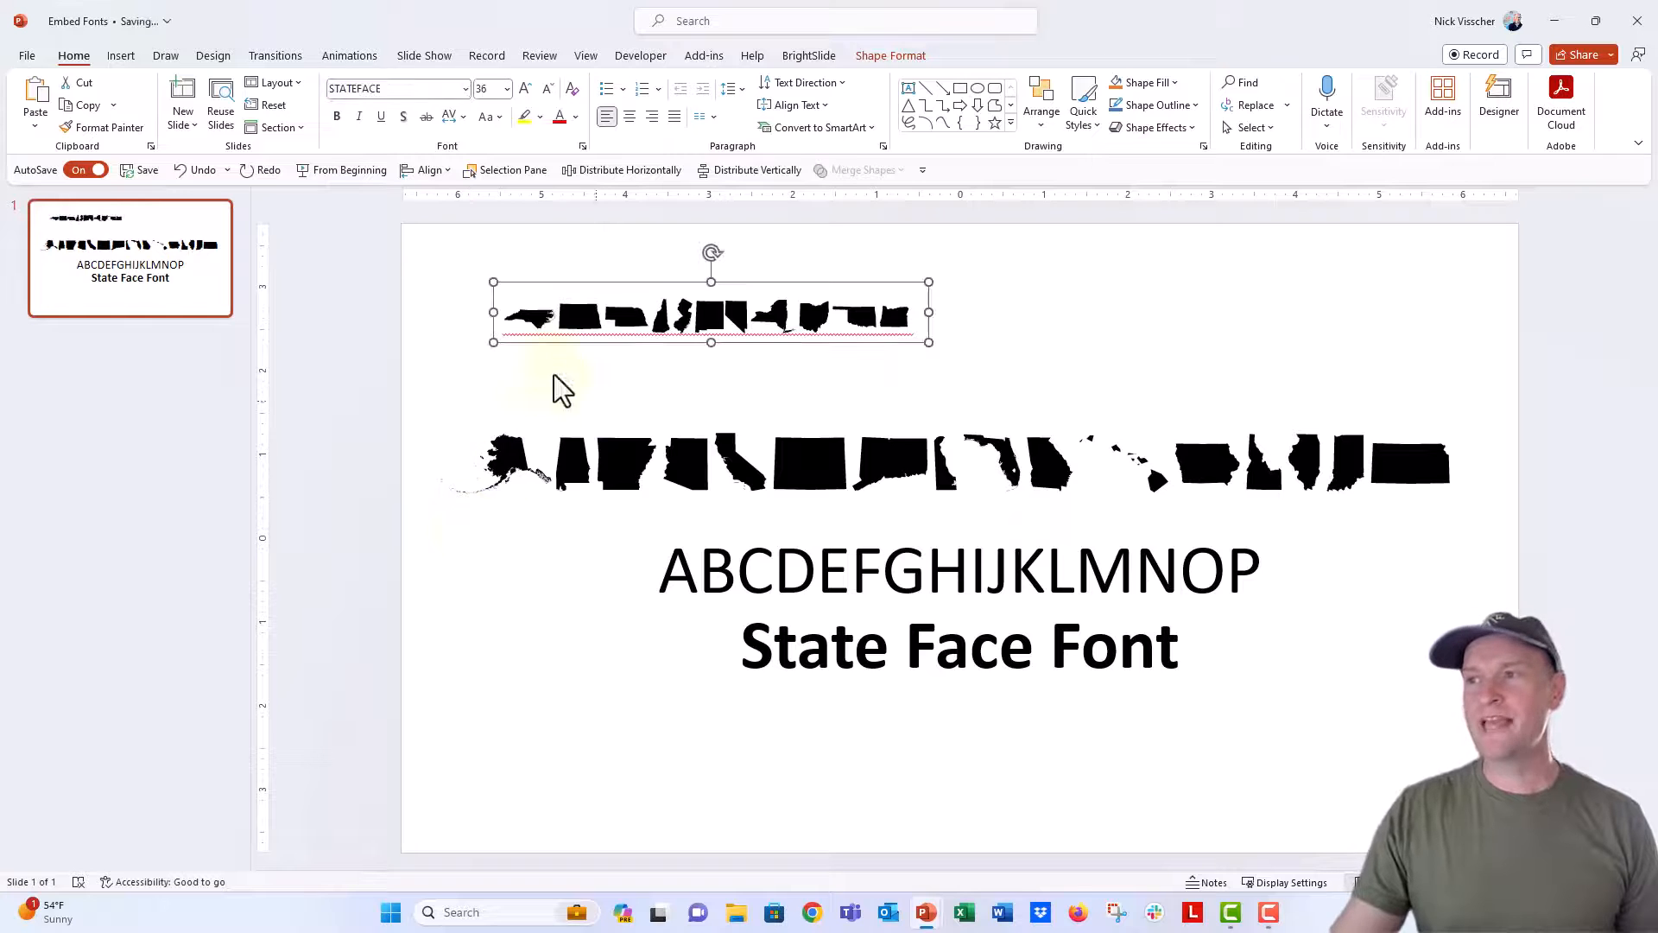
pyautogui.moveTo(486, 397)
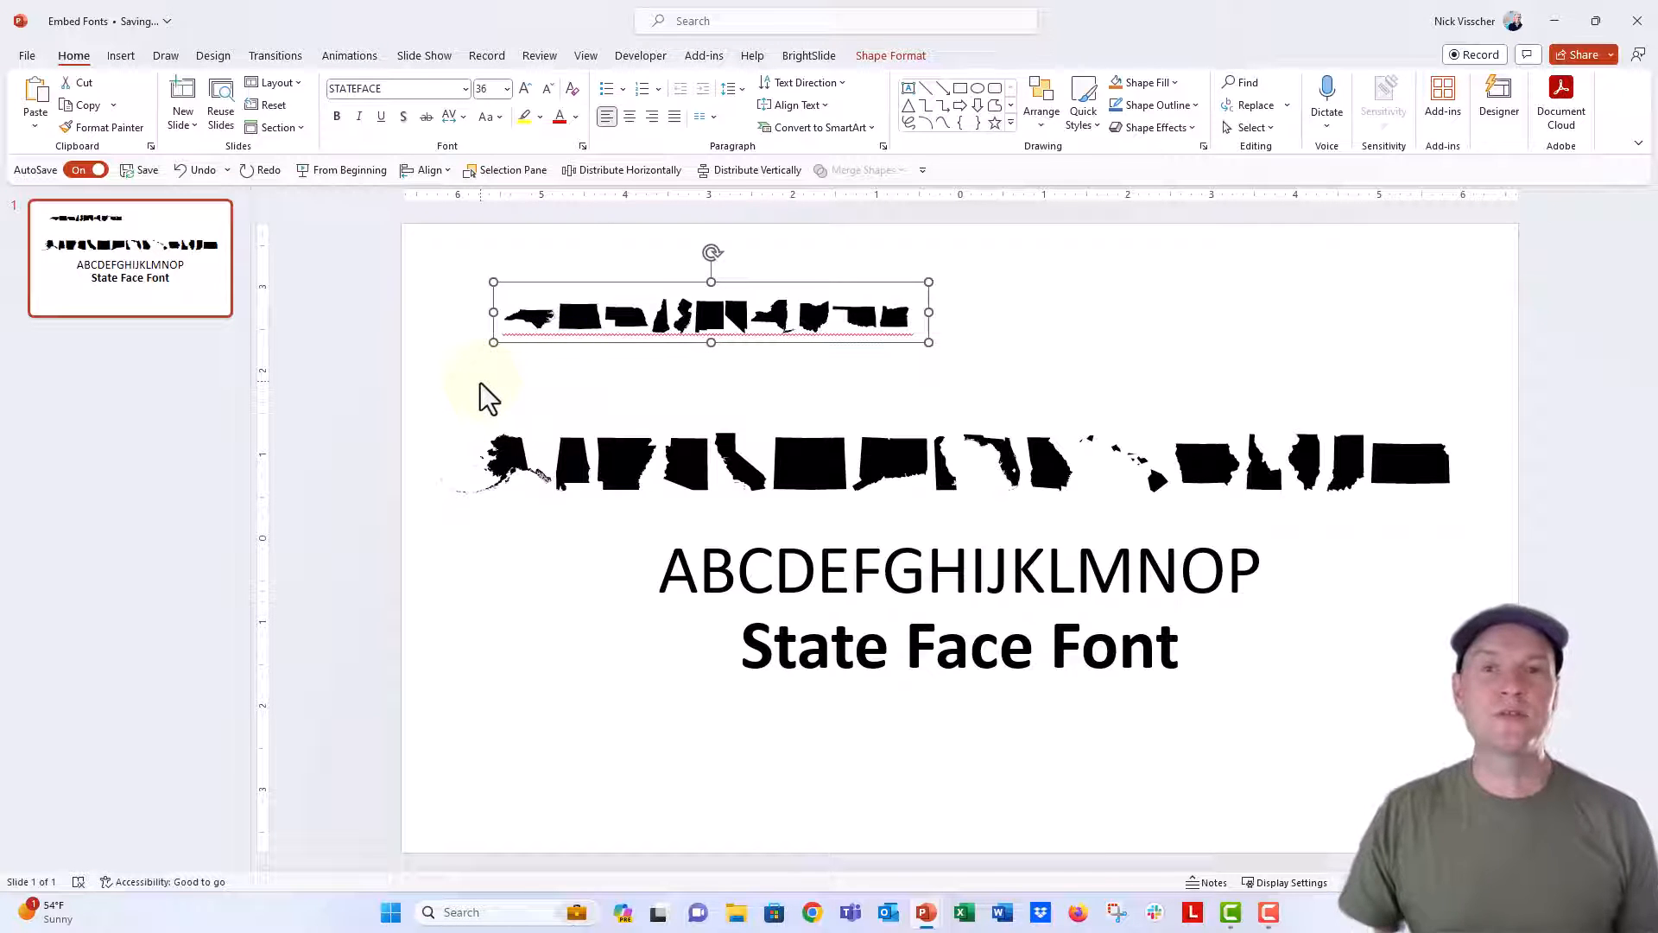